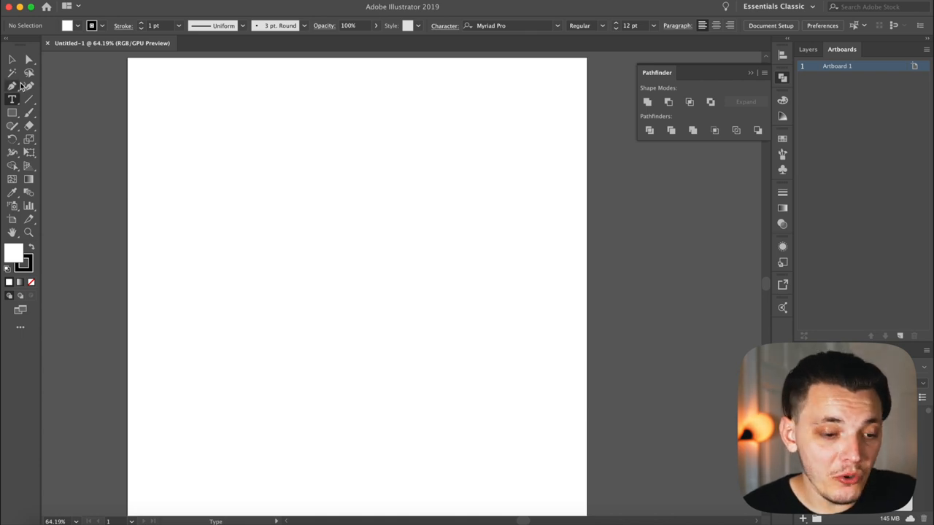
pyautogui.moveTo(11, 100)
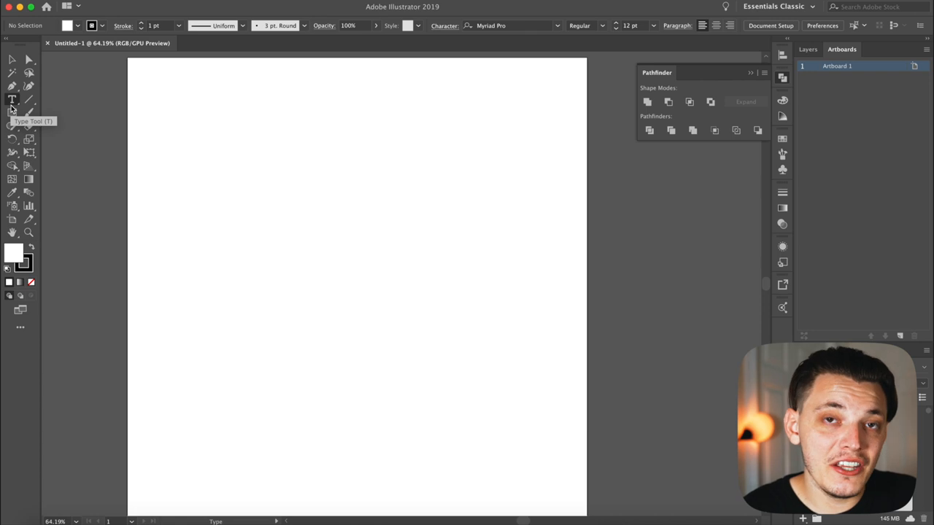
pyautogui.moveTo(63, 124)
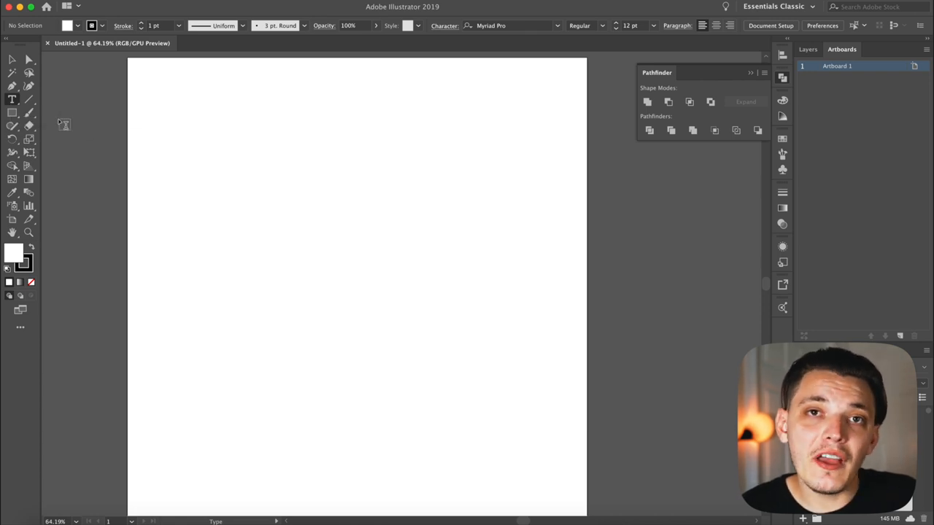
pyautogui.moveTo(182, 190)
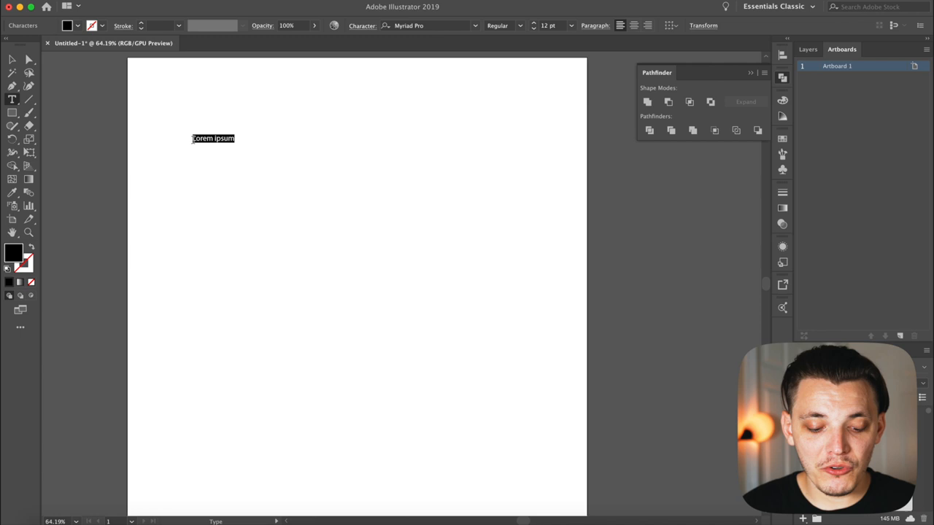
# Type 'Charley Pangus' and drag a copy below to become the PHOTOGRAPHY line.
pyautogui.write('Charley Pangus')
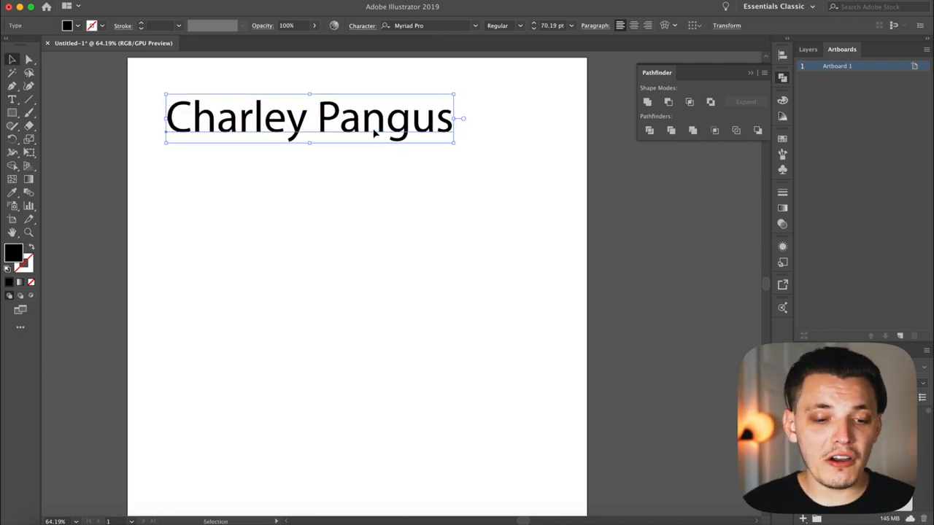
pyautogui.moveTo(372, 117); pyautogui.dragTo(368, 153)
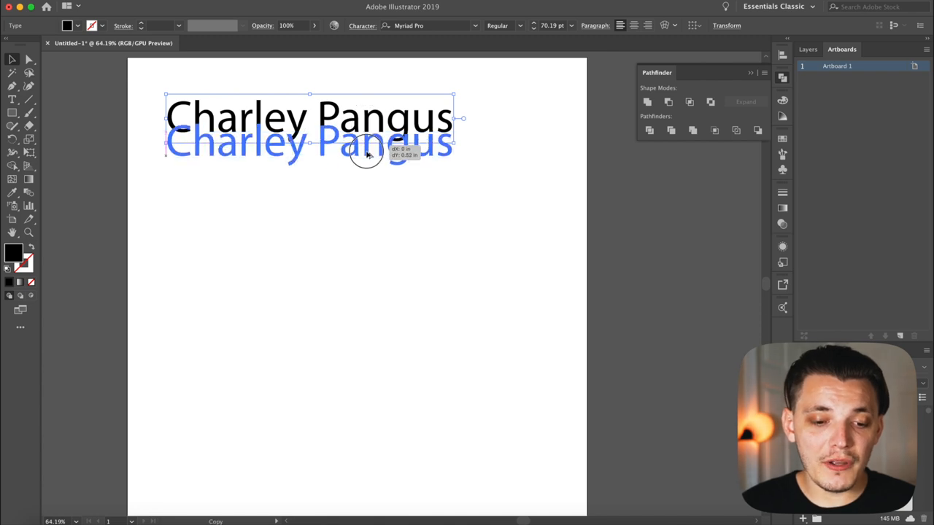
pyautogui.moveTo(365, 142); pyautogui.dragTo(376, 182)
pyautogui.write('PHOTOGRAPHY')
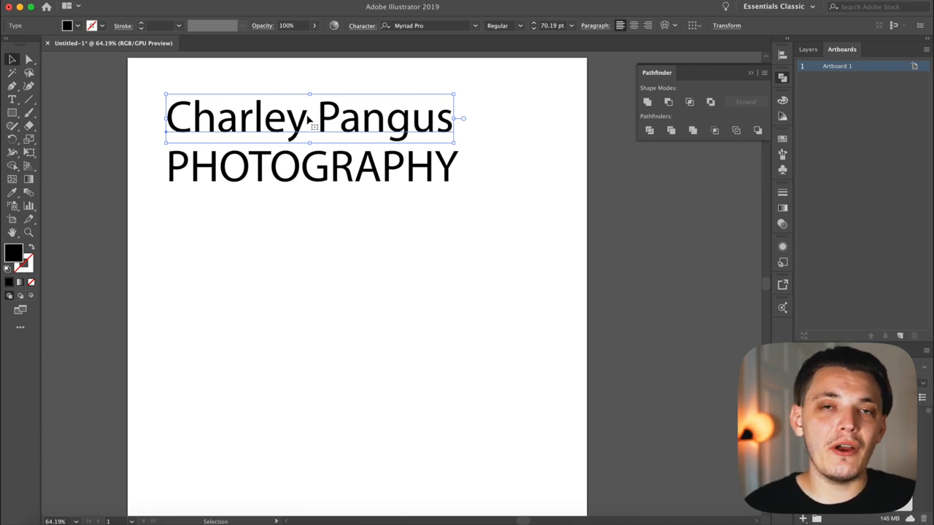
pyautogui.moveTo(257, 149)
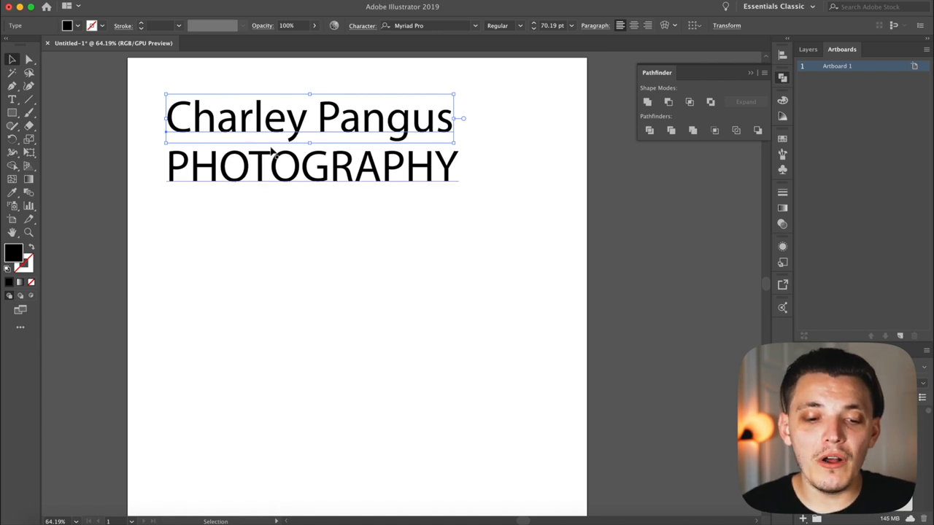
# Lower PHOTOGRAPHY, set Charley Pangus in Rosemary feuille, and scale the name up.
pyautogui.moveTo(311, 166); pyautogui.dragTo(319, 267)
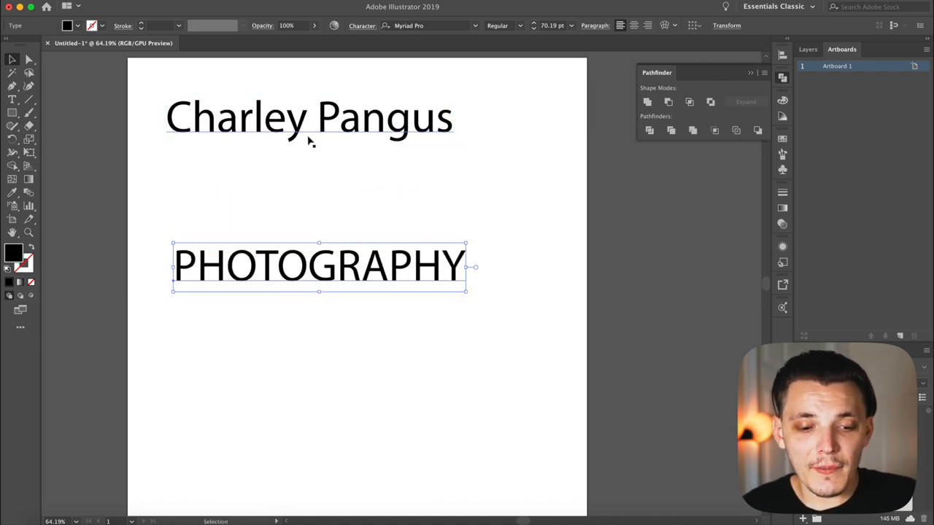
pyautogui.moveTo(306, 117); pyautogui.dragTo(292, 124)
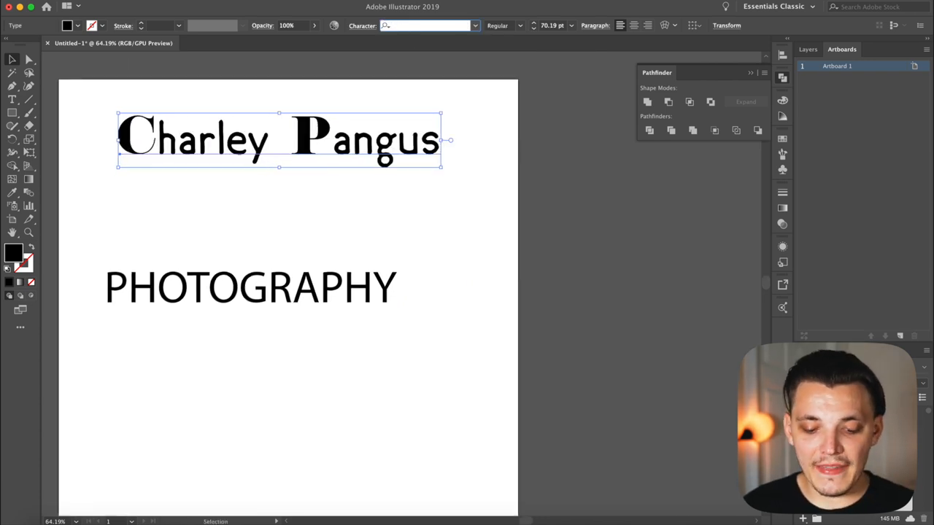
pyautogui.write('ros')
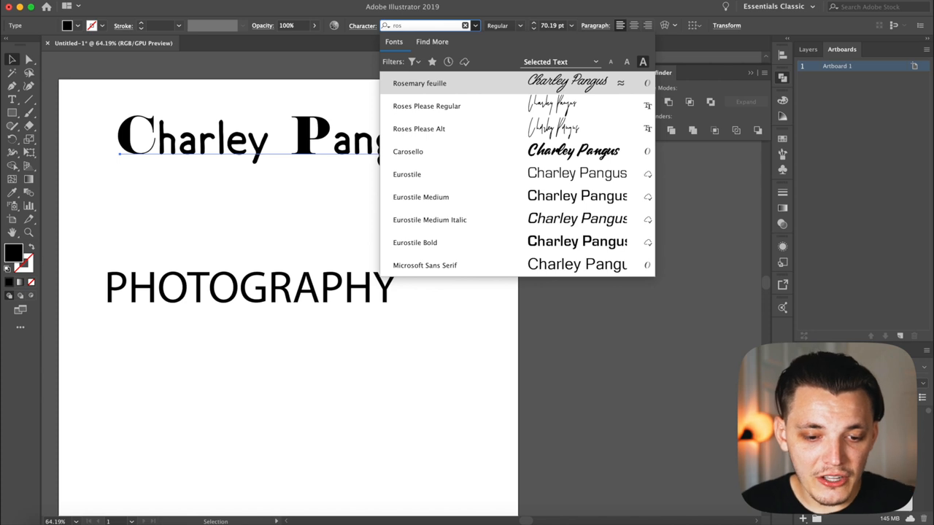
pyautogui.click(419, 83)
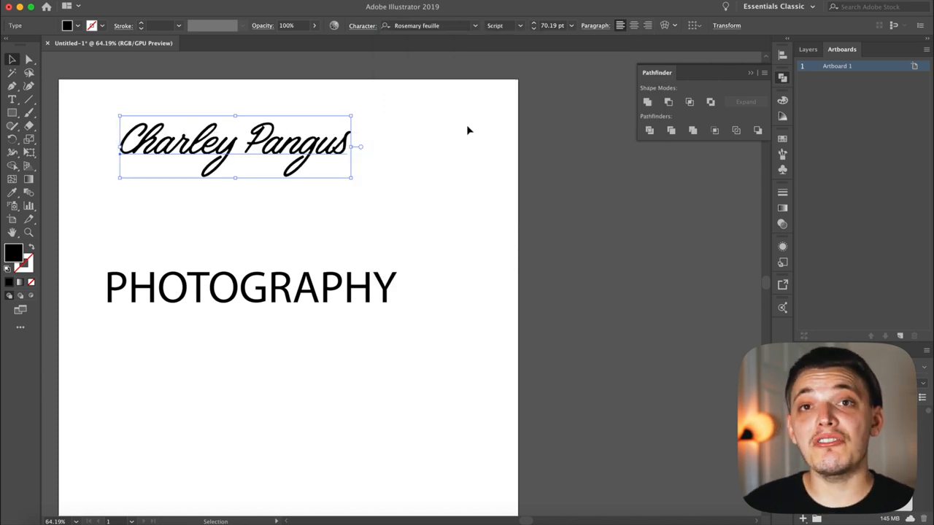
pyautogui.click(404, 163)
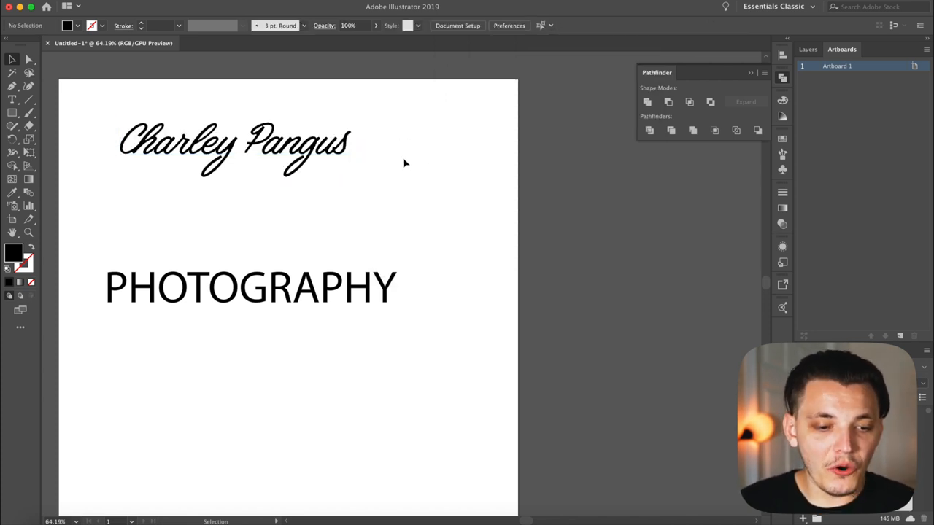
pyautogui.click(234, 146)
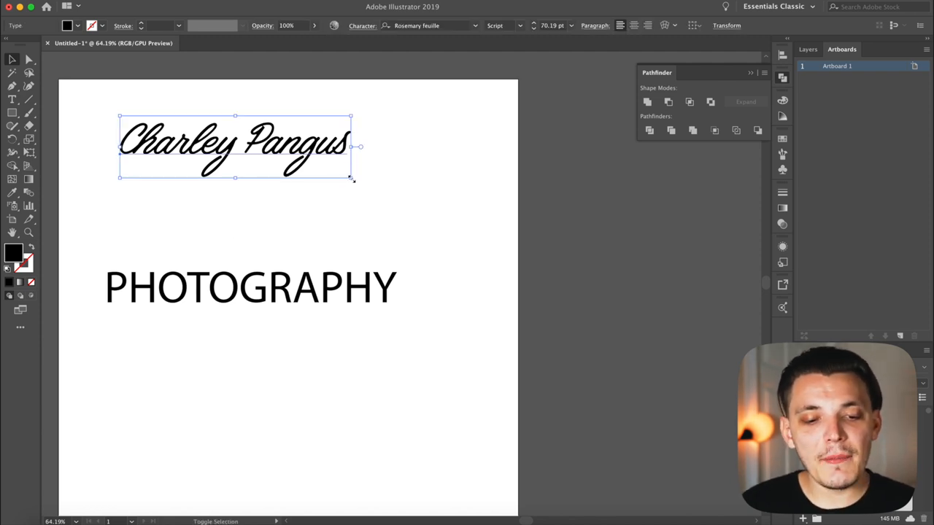
pyautogui.moveTo(353, 178); pyautogui.dragTo(469, 209)
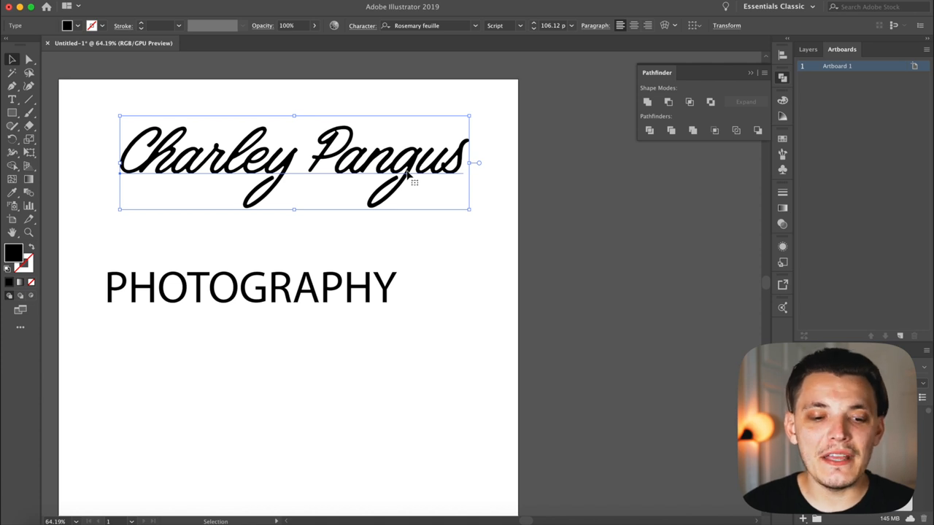
# Set PHOTOGRAPHY in Union beneath the name and centre both lines horizontally.
pyautogui.moveTo(250, 287); pyautogui.dragTo(354, 286)
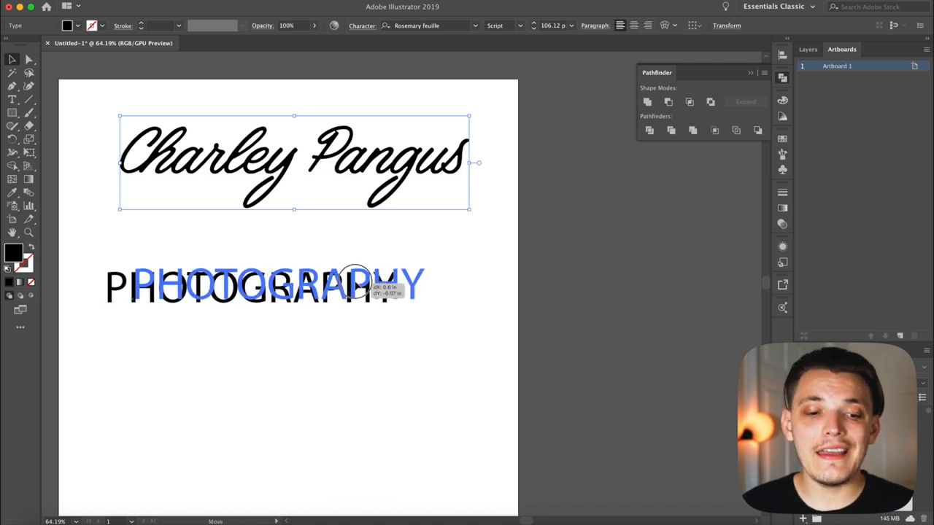
pyautogui.moveTo(354, 285); pyautogui.dragTo(358, 237)
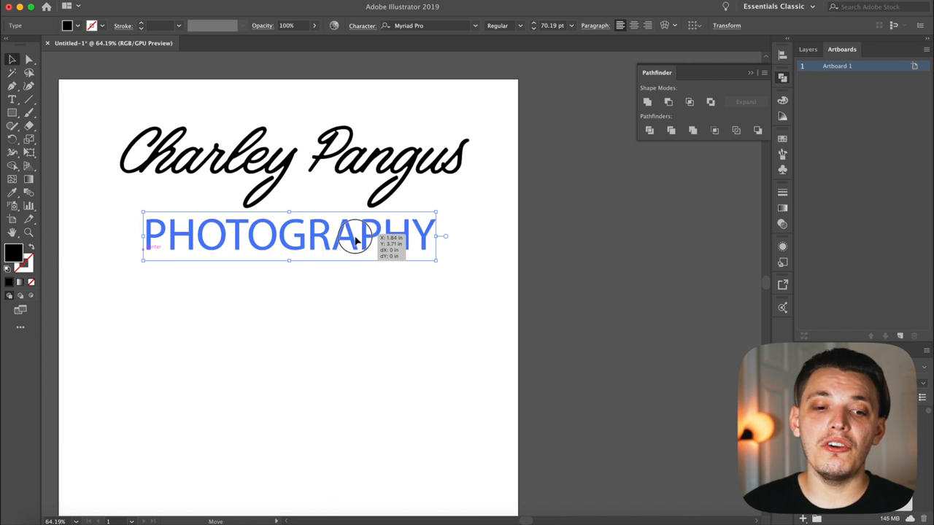
pyautogui.click(423, 25)
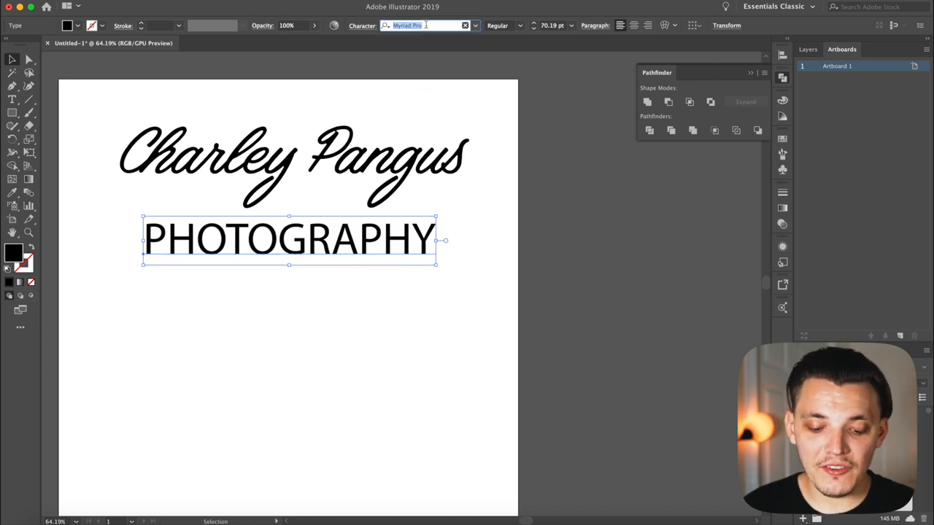
pyautogui.write('unio')
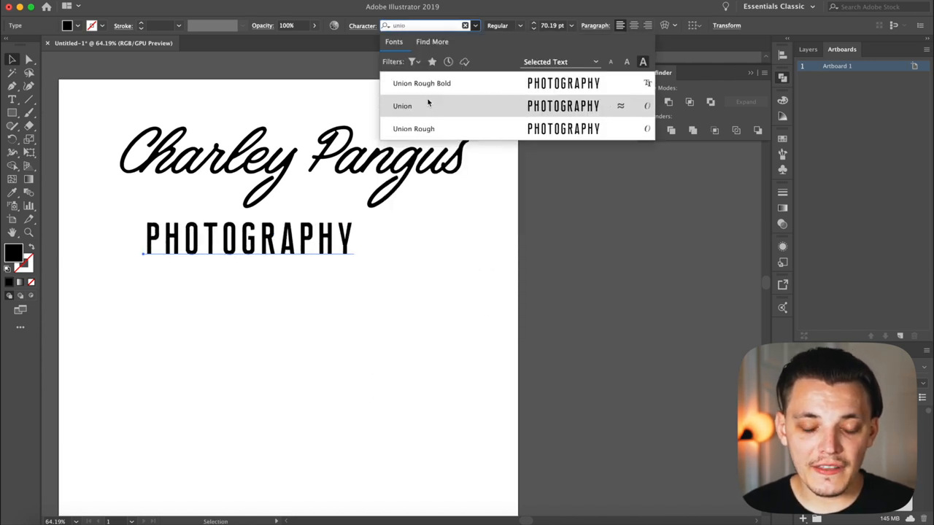
pyautogui.click(402, 106)
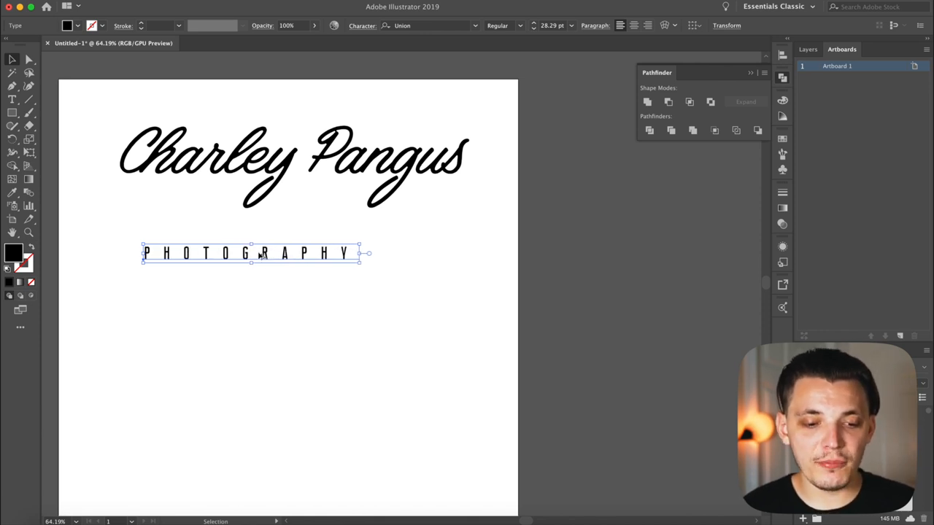
pyautogui.moveTo(252, 254); pyautogui.dragTo(276, 226)
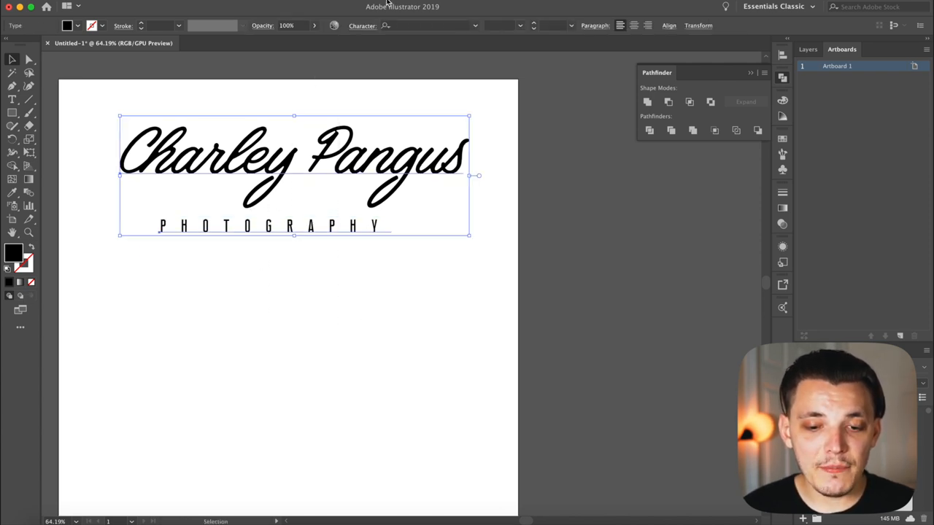
pyautogui.click(668, 25)
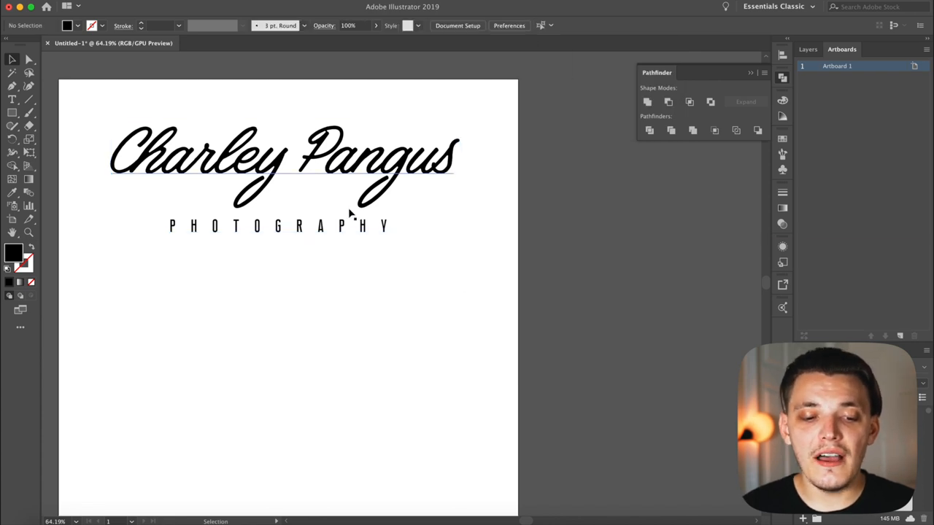
pyautogui.moveTo(342, 174)
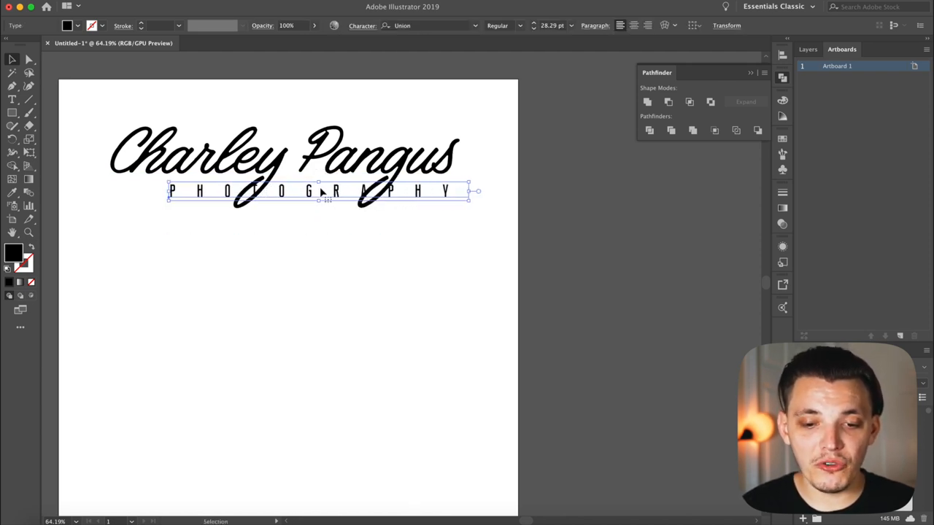
# Tuck PHOTOGRAPHY tightly under the script name and deselect to view the logo.
pyautogui.click(694, 26)
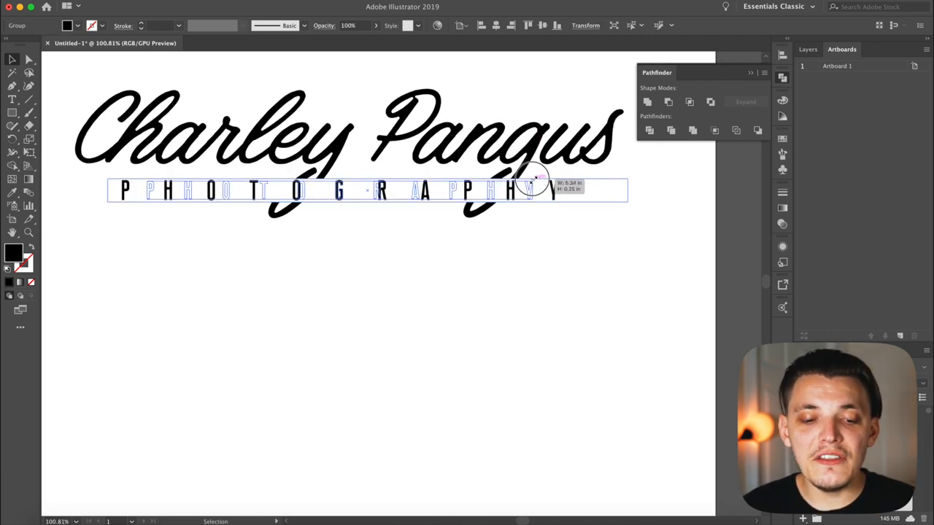
pyautogui.click(496, 26)
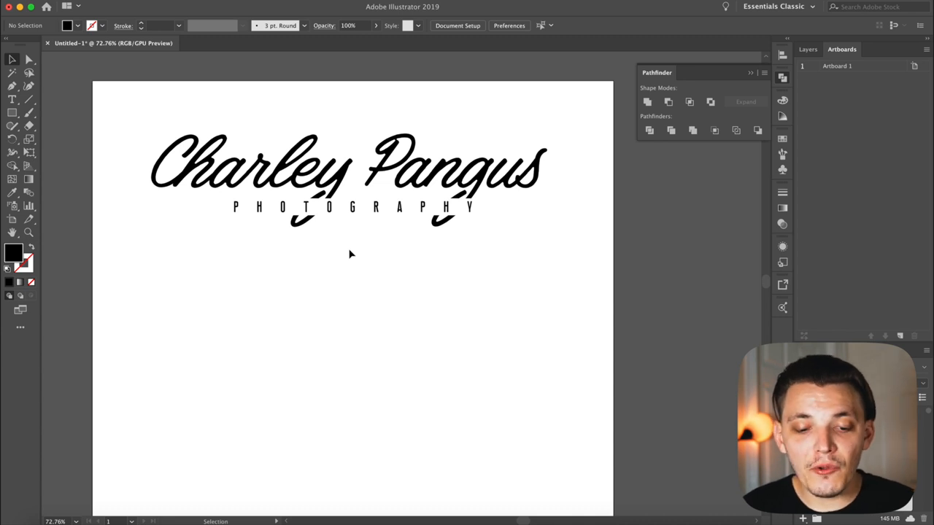
pyautogui.moveTo(326, 225)
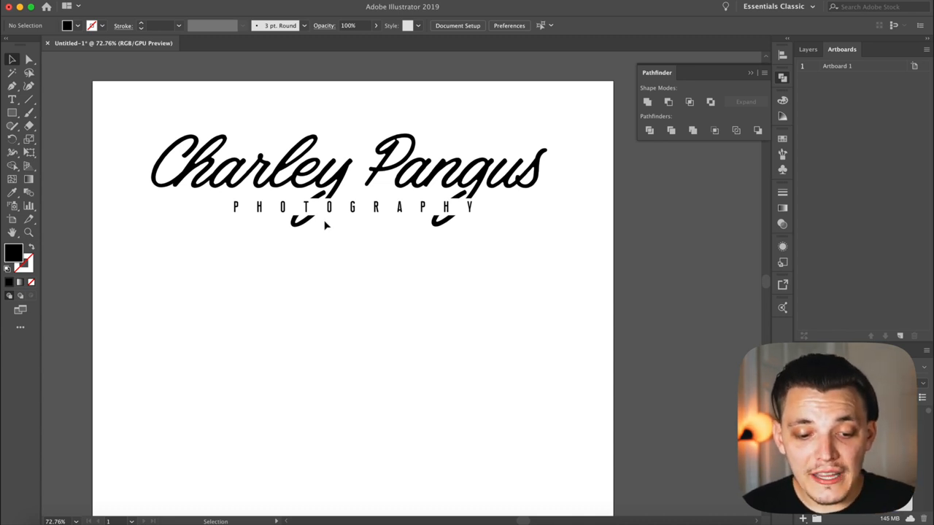
pyautogui.moveTo(212, 197)
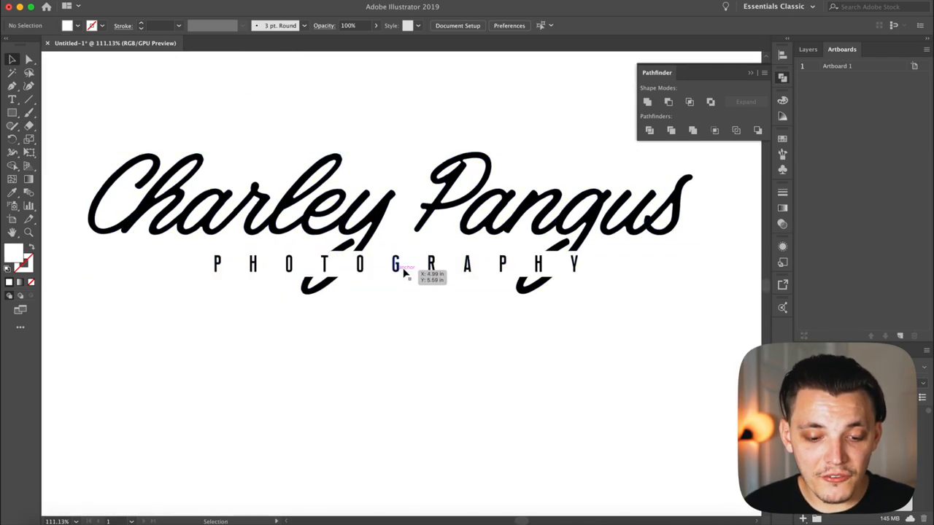
# Select the whole logo and drag a duplicate lower on the artboard.
pyautogui.click(396, 263)
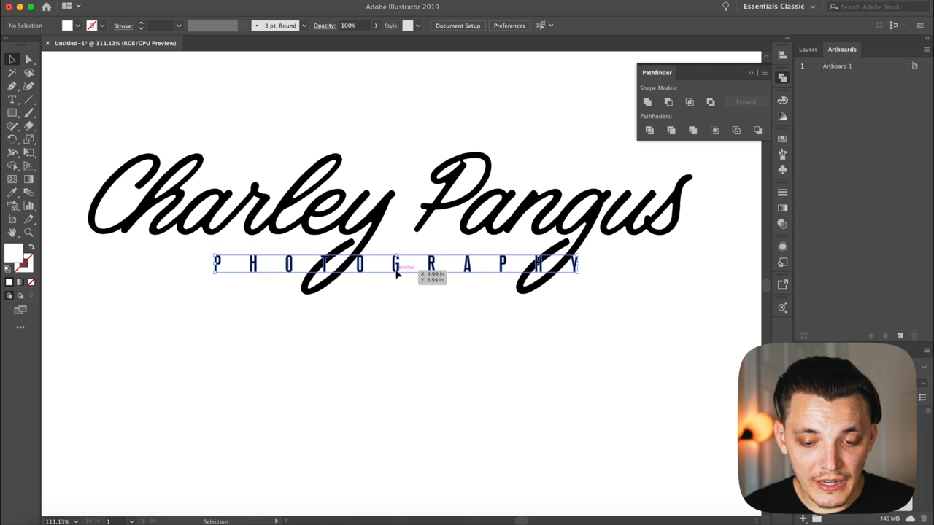
pyautogui.click(468, 262)
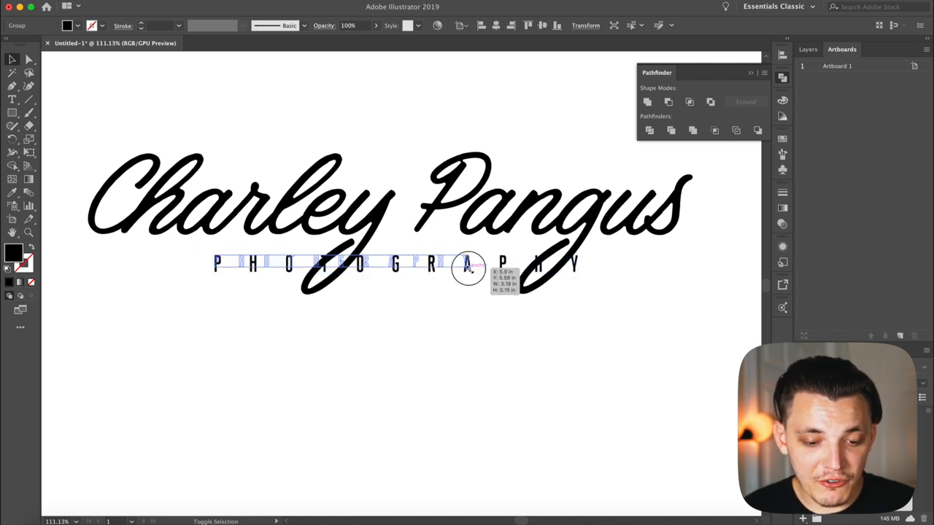
pyautogui.moveTo(467, 266); pyautogui.dragTo(343, 251)
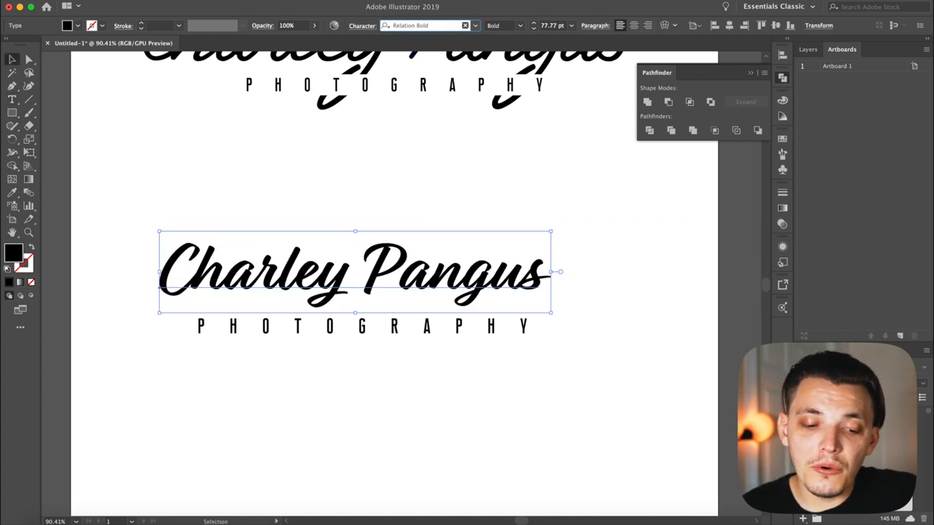
# Set the copied name in Ristica and place PHOTOGRAPHY just beneath it.
pyautogui.write('Ristica')
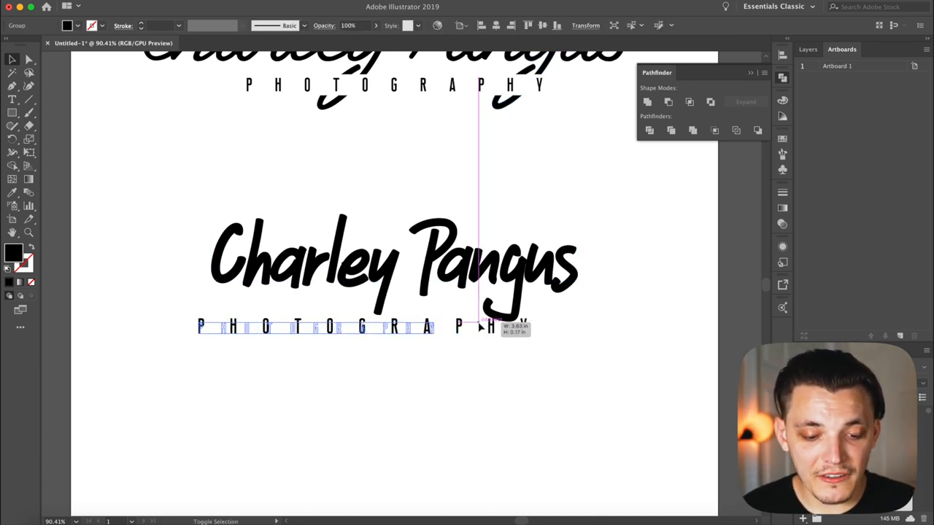
pyautogui.moveTo(482, 326); pyautogui.dragTo(446, 301)
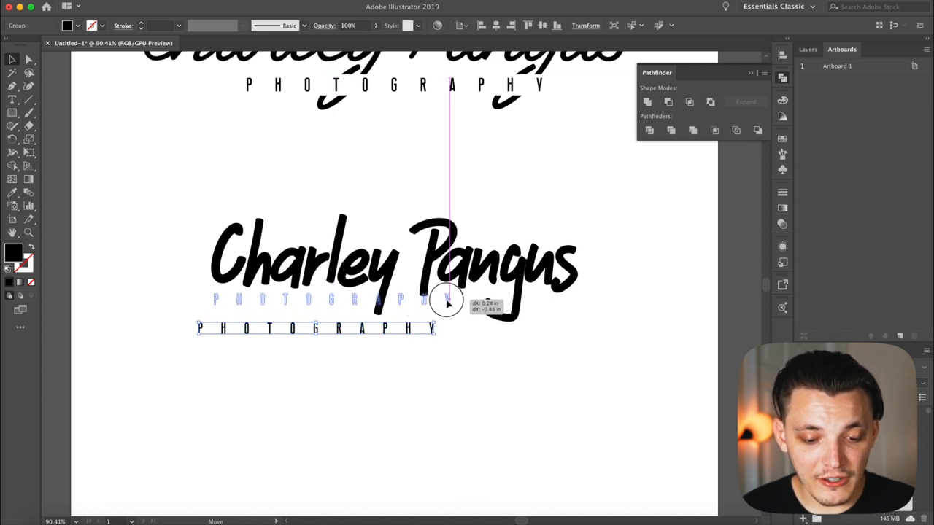
pyautogui.moveTo(446, 300); pyautogui.dragTo(458, 307)
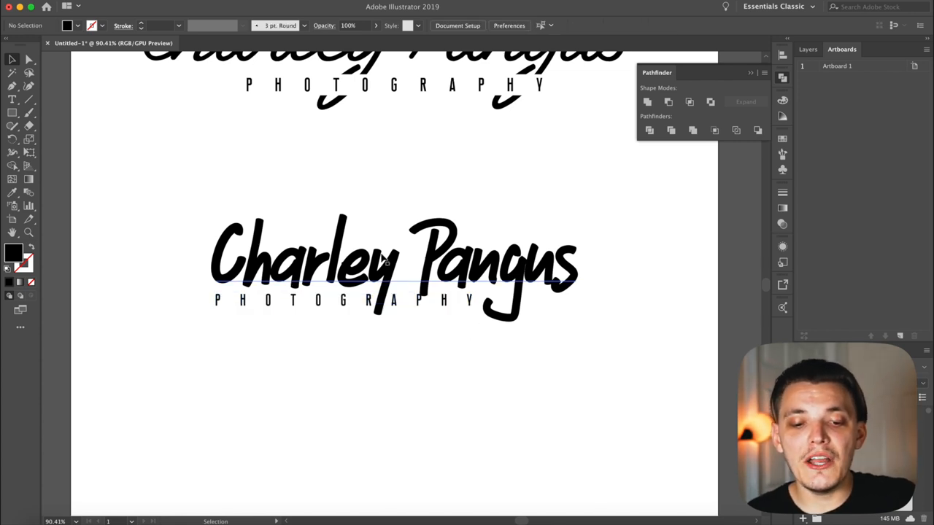
pyautogui.click(394, 263)
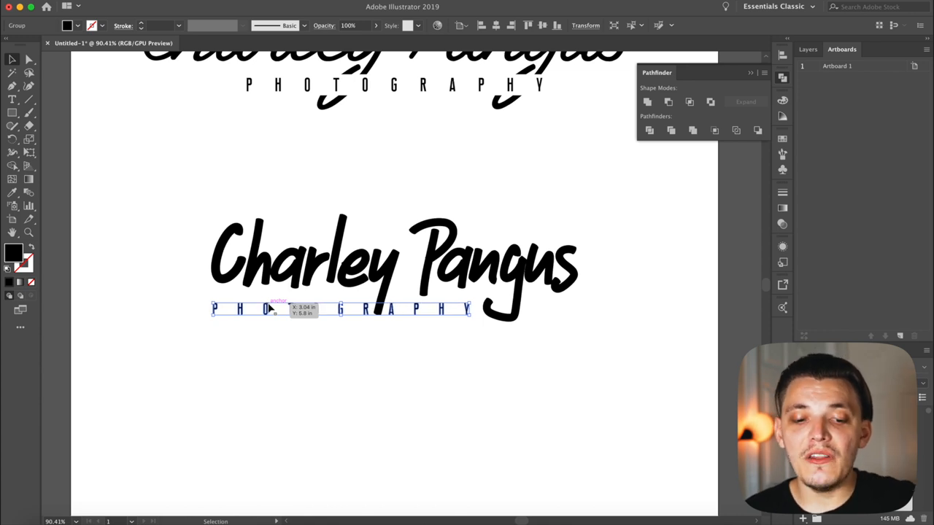
pyautogui.click(452, 317)
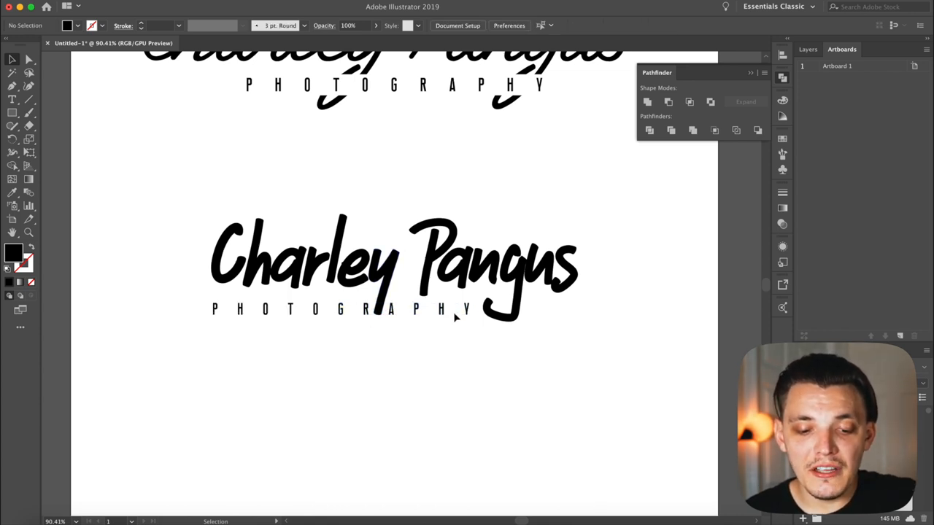
# Fill PHOTOGRAPHY red, join Pangus to Charley, and move PHOTOGRAPHY below.
pyautogui.click(341, 309)
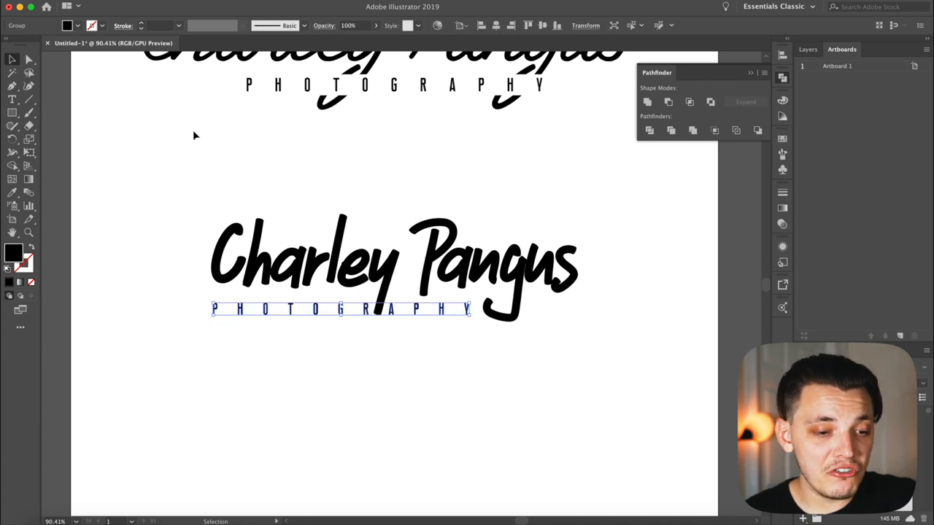
pyautogui.click(13, 254)
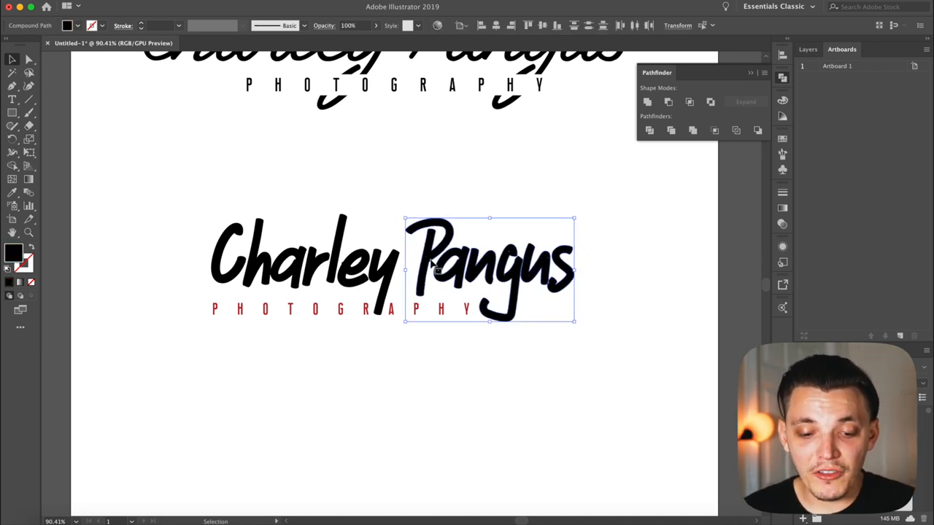
pyautogui.moveTo(489, 270); pyautogui.dragTo(475, 270)
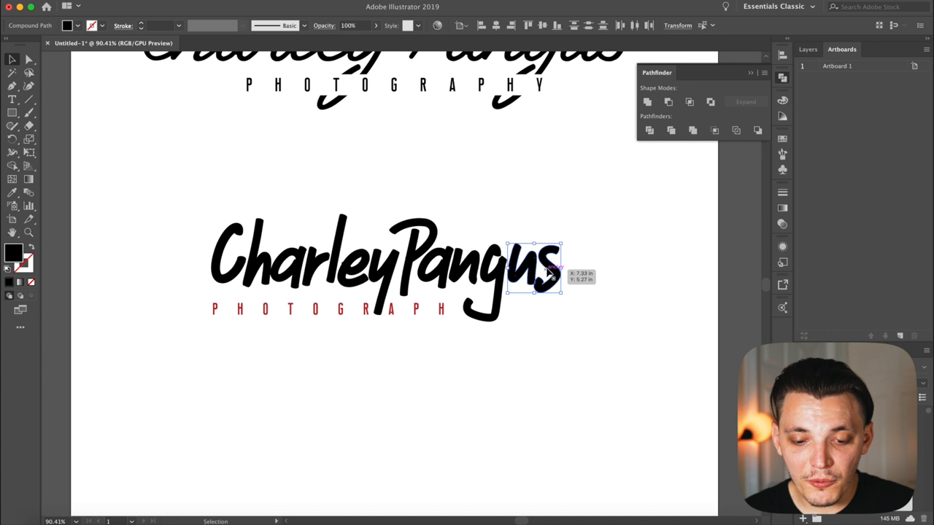
pyautogui.click(383, 311)
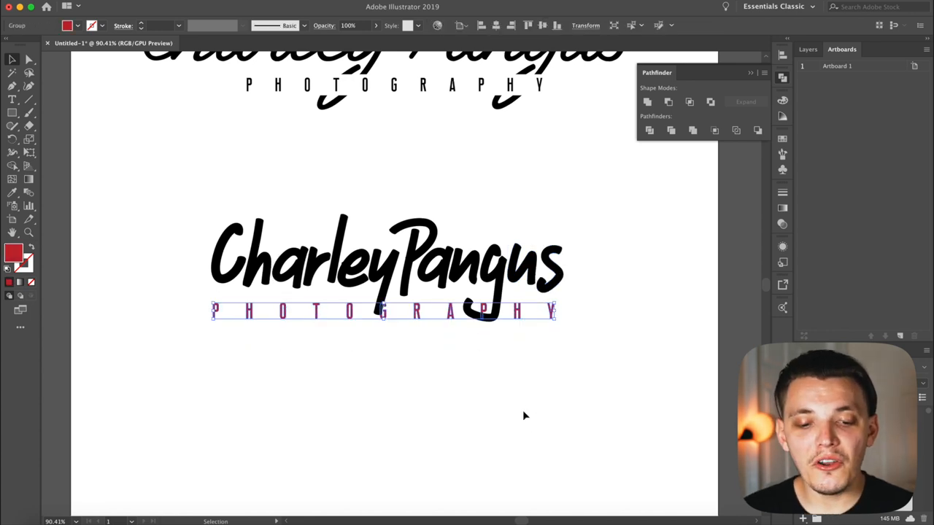
pyautogui.moveTo(383, 311); pyautogui.dragTo(383, 356)
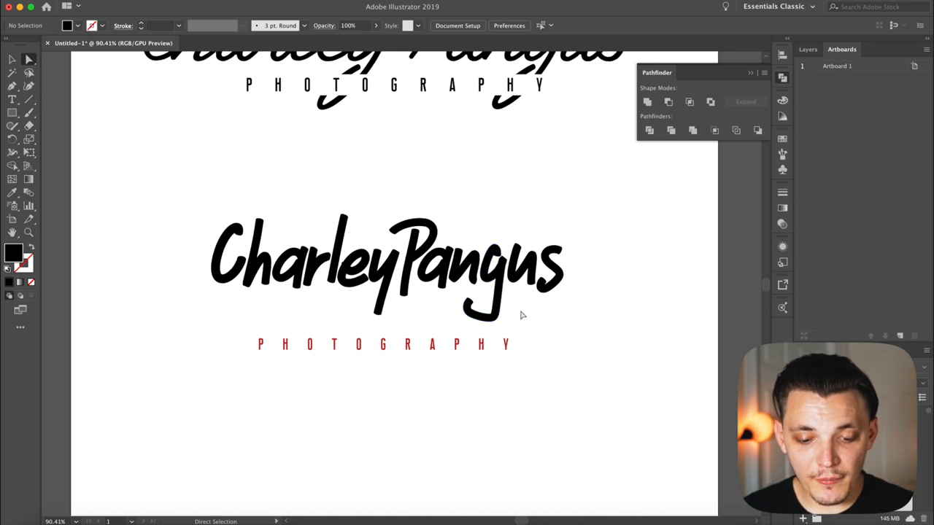
# Shorten the g descender by dragging its tail point up.
pyautogui.click(485, 292)
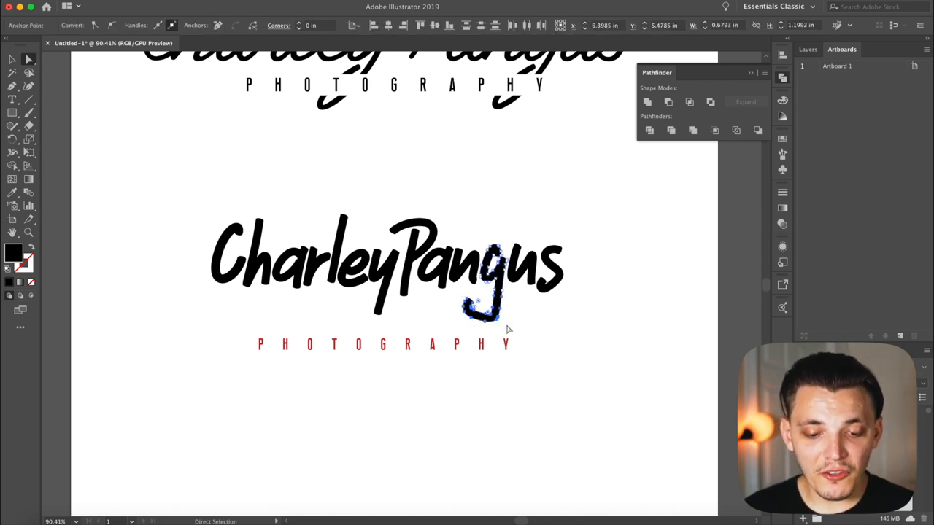
pyautogui.moveTo(485, 292); pyautogui.dragTo(489, 305)
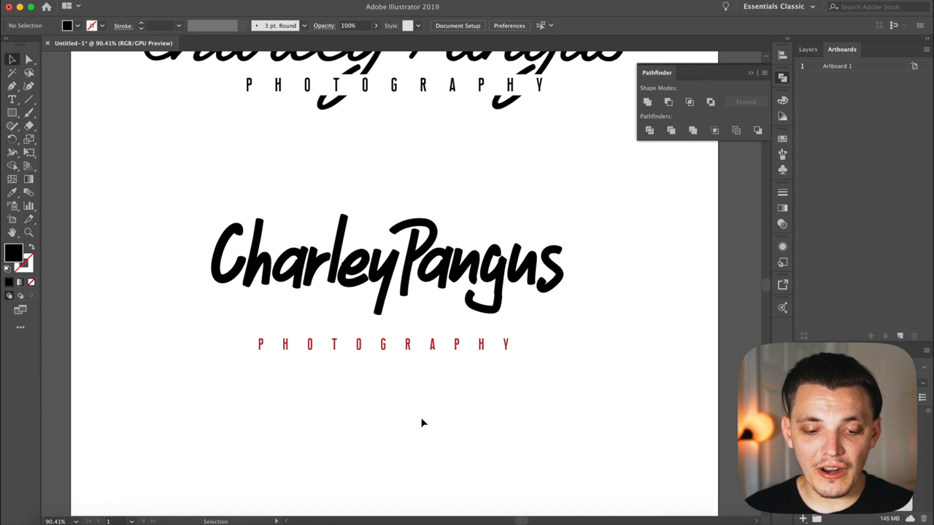
pyautogui.click(383, 344)
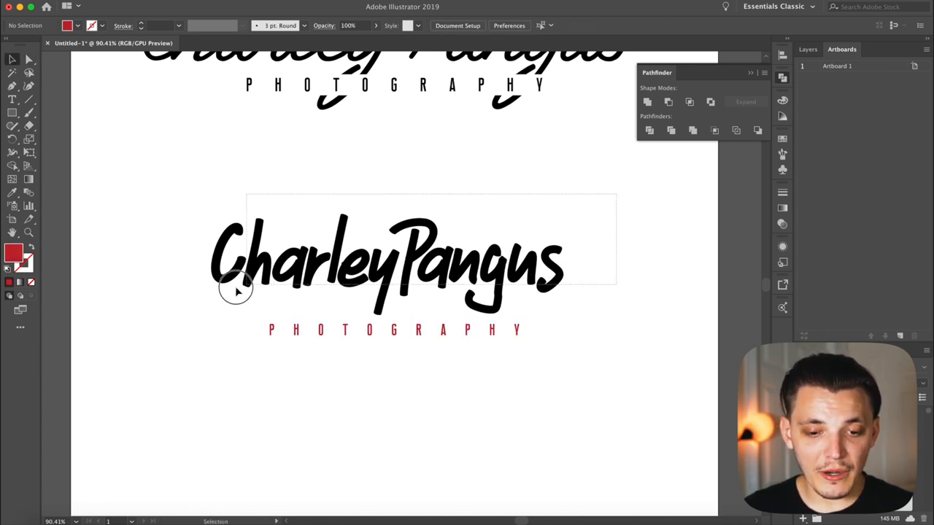
# Select the red PHOTOGRAPHY text and move it up closer under Charley Pangus.
pyautogui.click(394, 85)
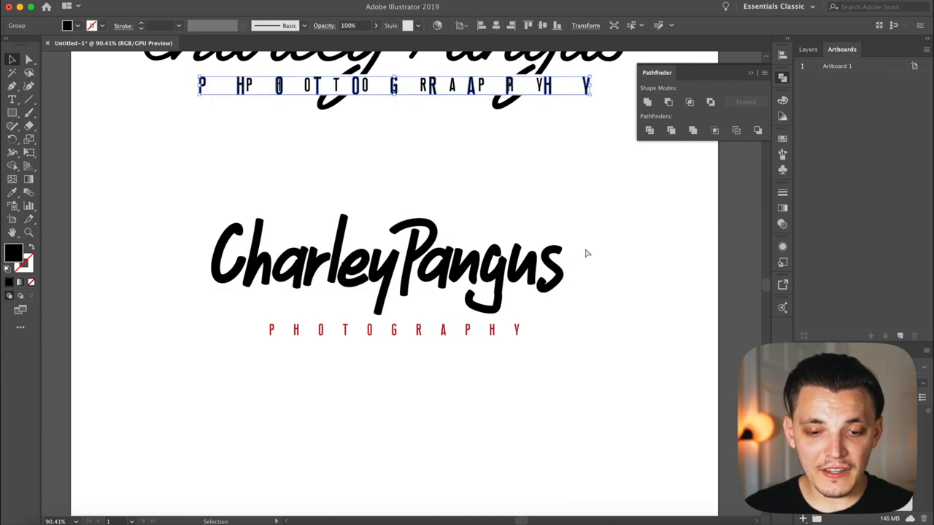
pyautogui.click(387, 262)
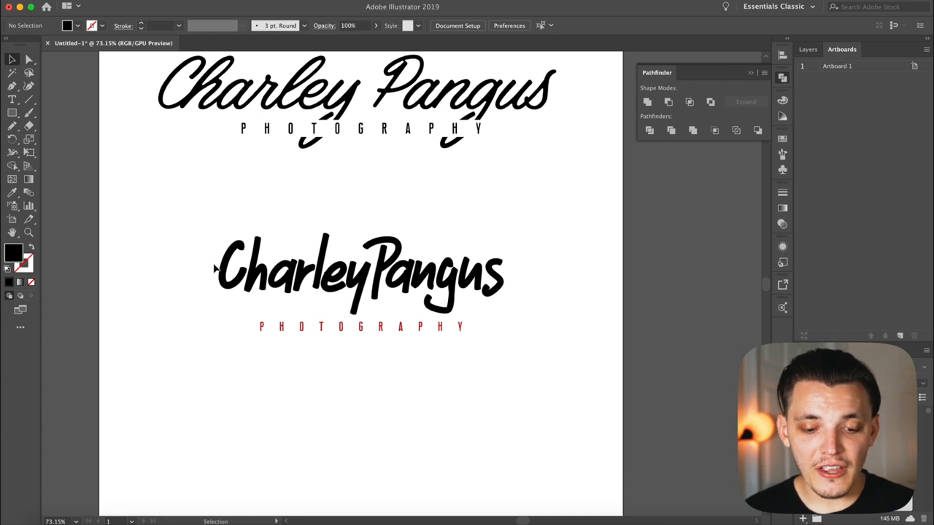
# Create a new square document and enlarge the pasted bold logo on it.
pyautogui.click(360, 270)
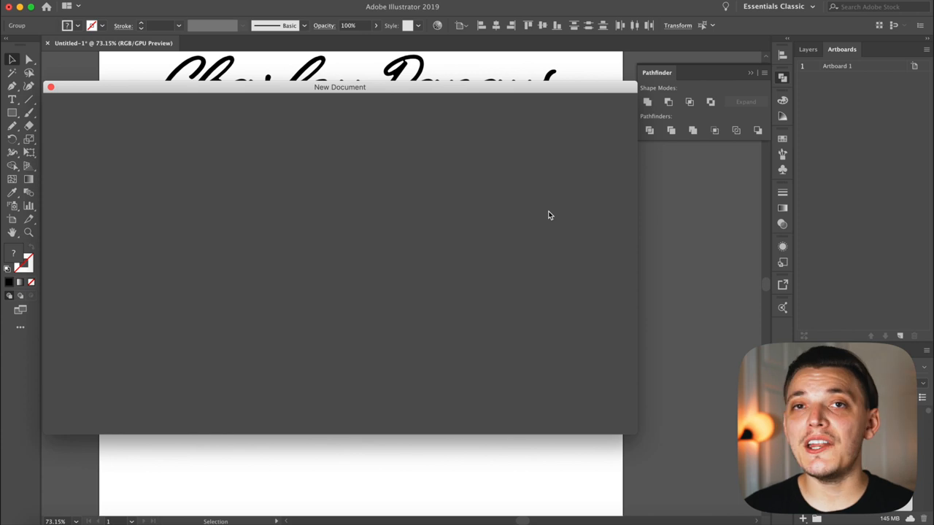
pyautogui.moveTo(726, 283)
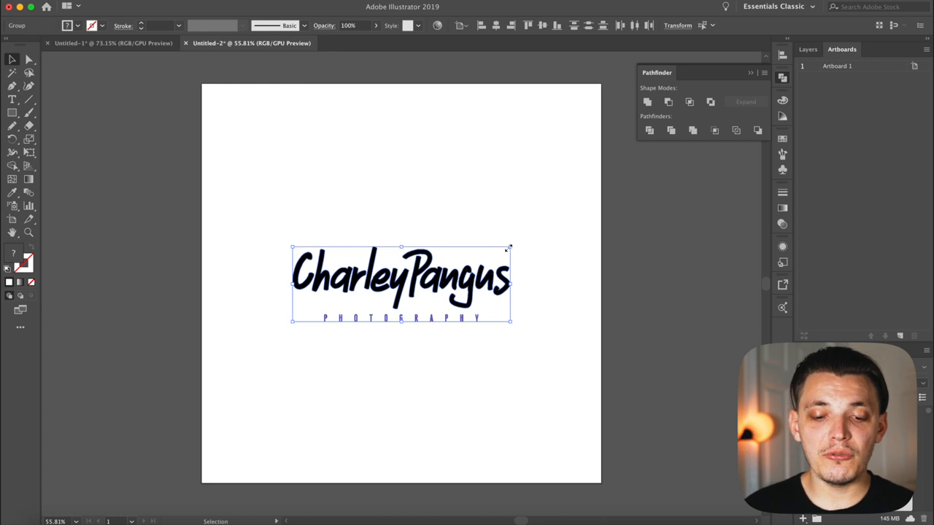
pyautogui.moveTo(509, 248); pyautogui.dragTo(581, 225)
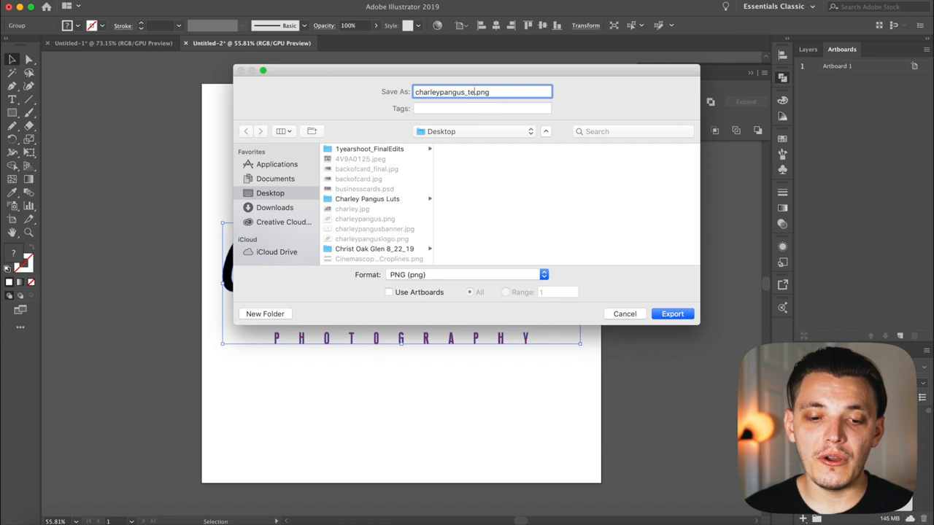
# Export charleypangus_testlogo.png at High 300 ppi with Transparent background.
pyautogui.write('stlogo')
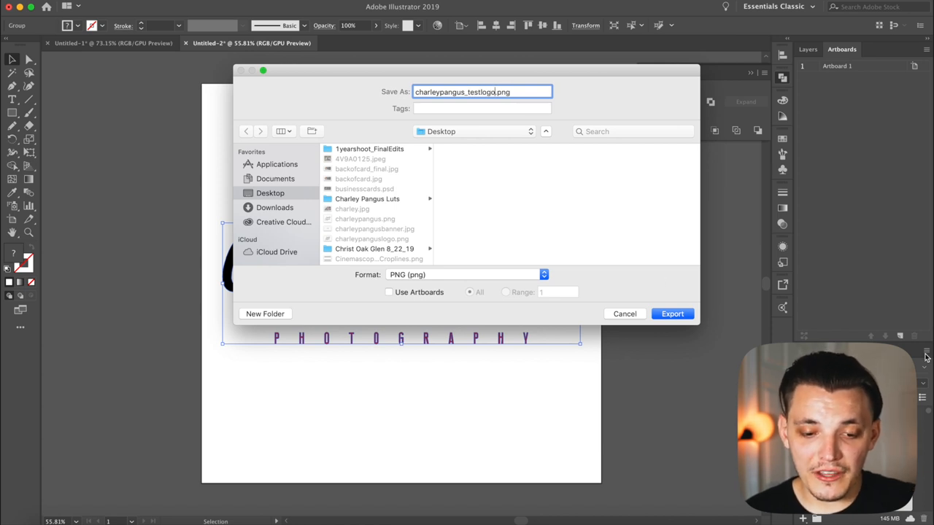
pyautogui.click(672, 314)
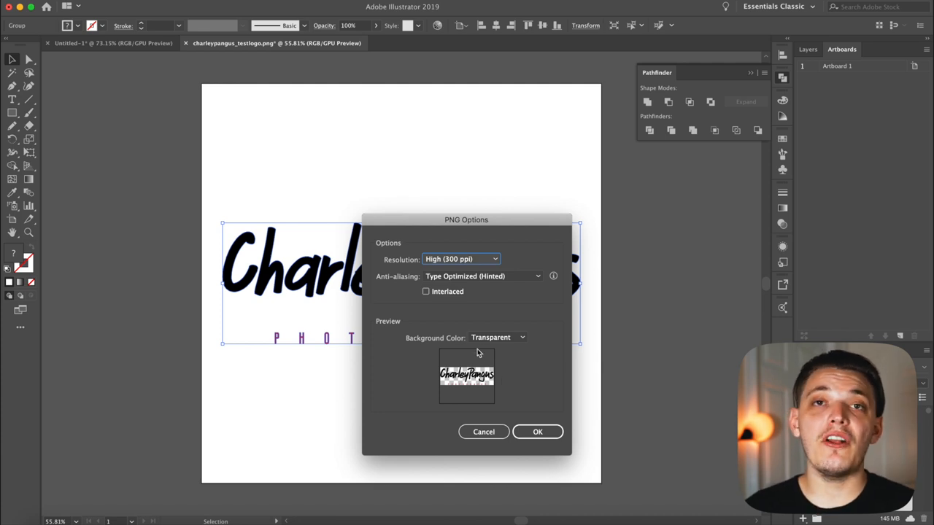
pyautogui.moveTo(447, 323)
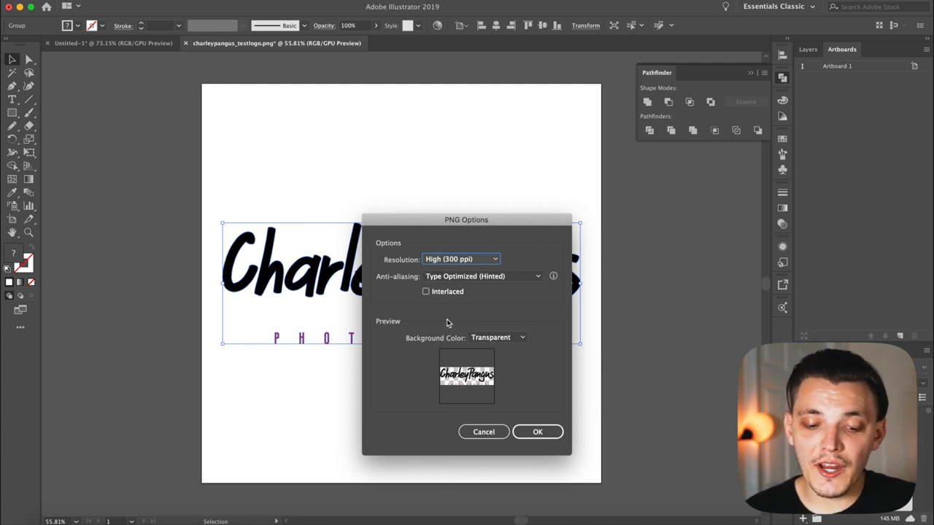
pyautogui.moveTo(496, 353)
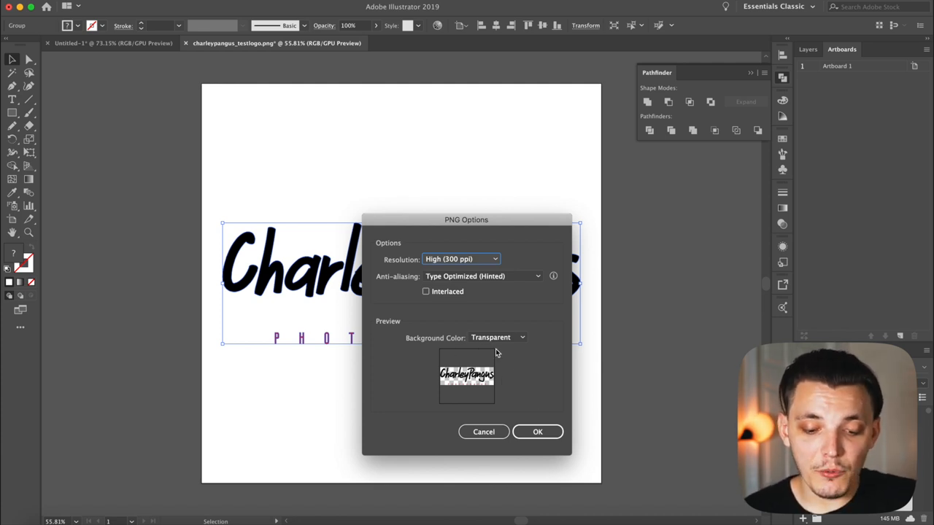
pyautogui.click(538, 431)
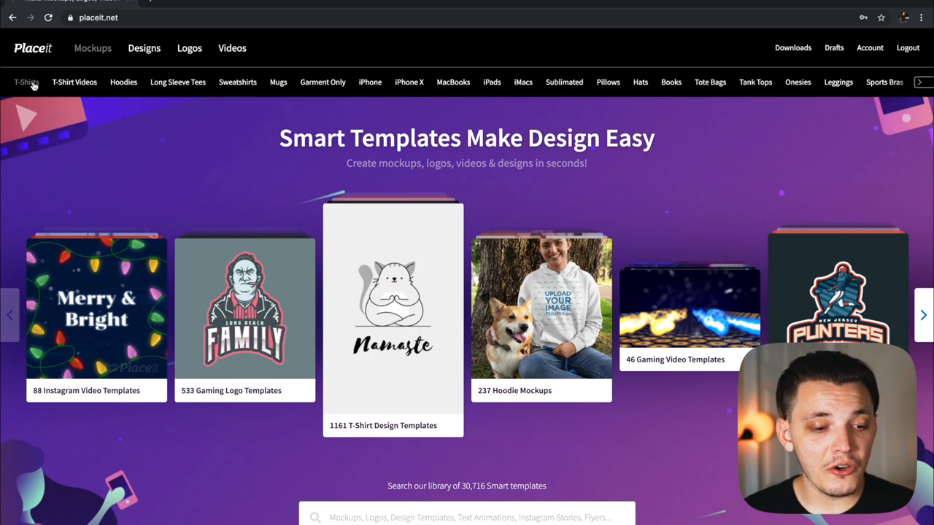
# Browse the T-Shirts catalogue and open the bearded man in a cap mockup.
pyautogui.click(26, 82)
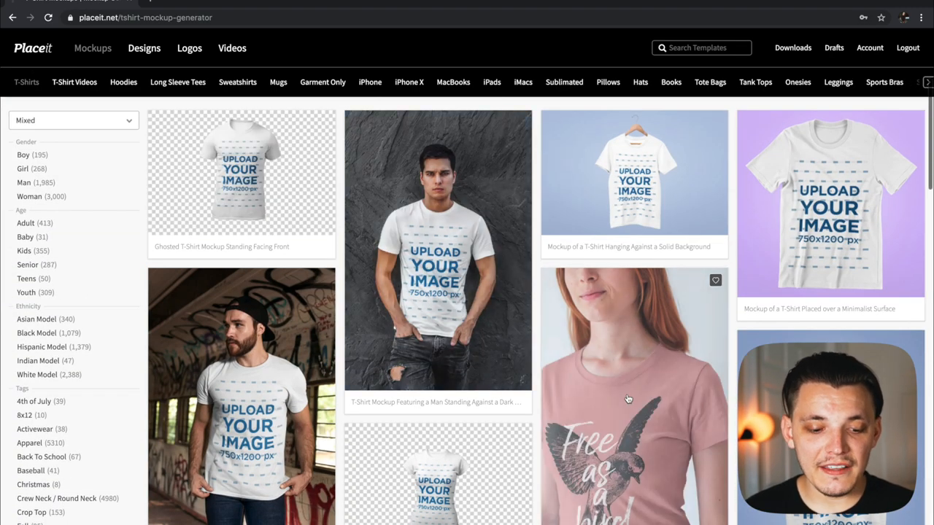
pyautogui.scroll(-3)
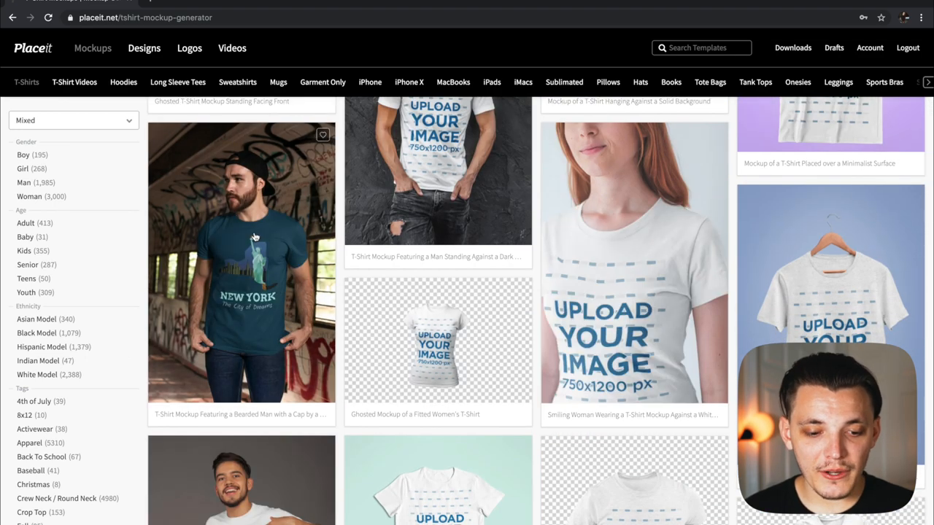
pyautogui.click(241, 263)
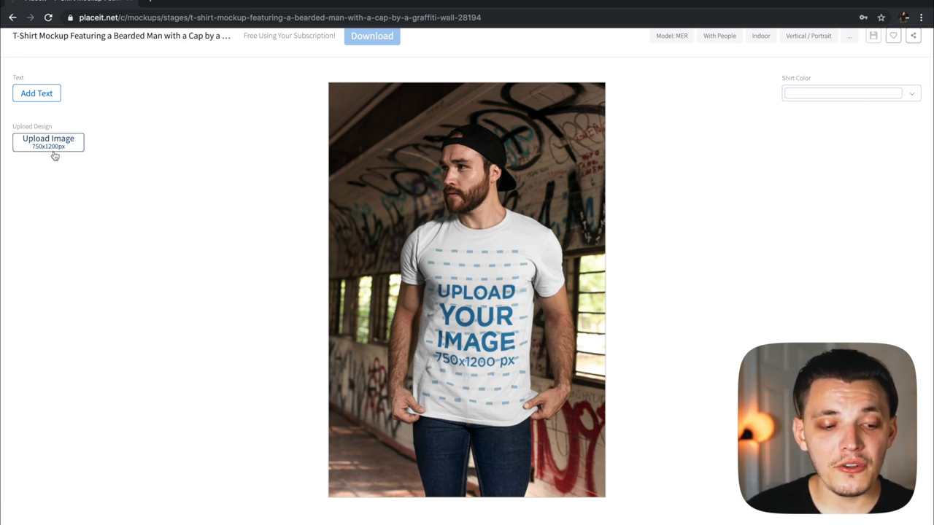
pyautogui.moveTo(65, 153)
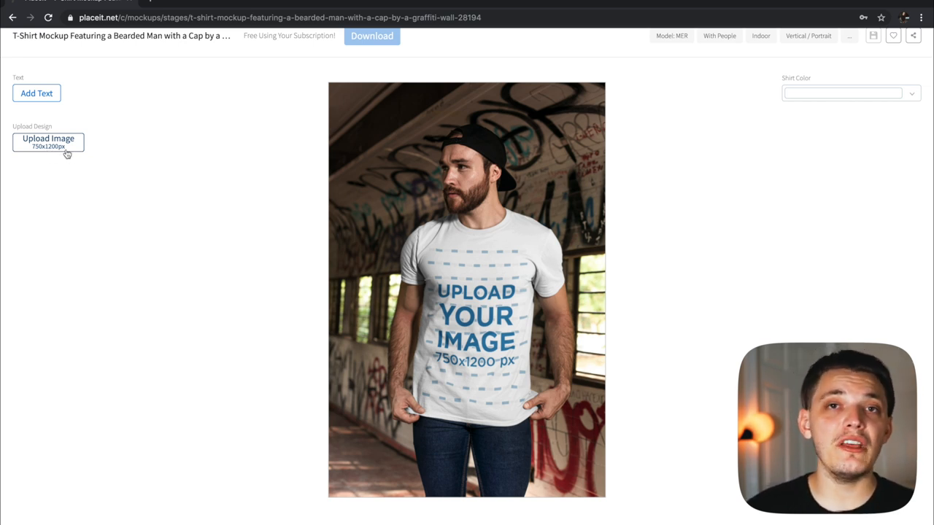
pyautogui.moveTo(374, 188)
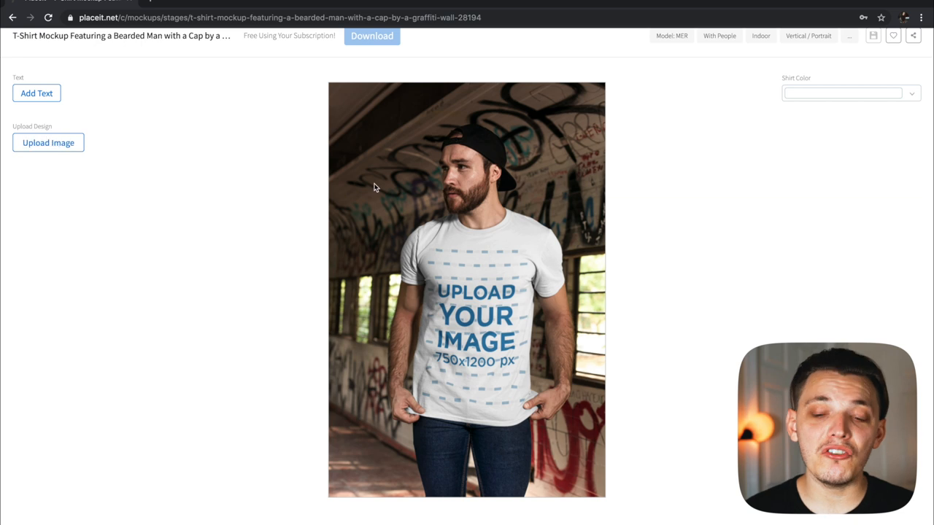
pyautogui.moveTo(874, 100)
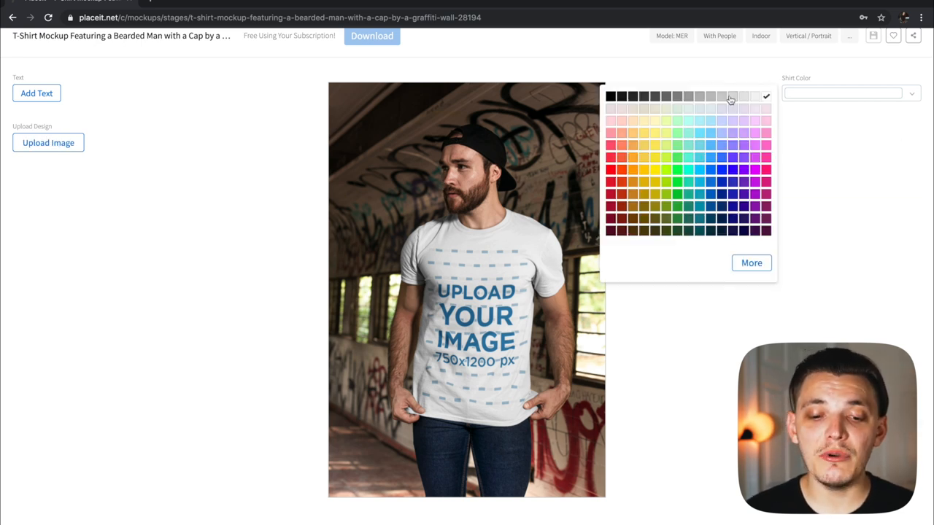
# Set the shirt to light grey, then upload, shrink and crop the Charley Pangus logo onto it.
pyautogui.click(730, 96)
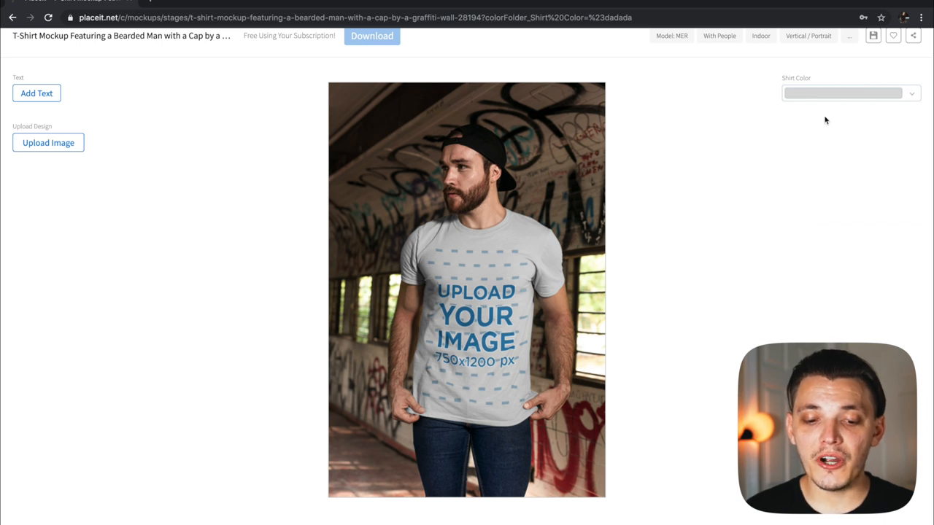
pyautogui.moveTo(79, 234)
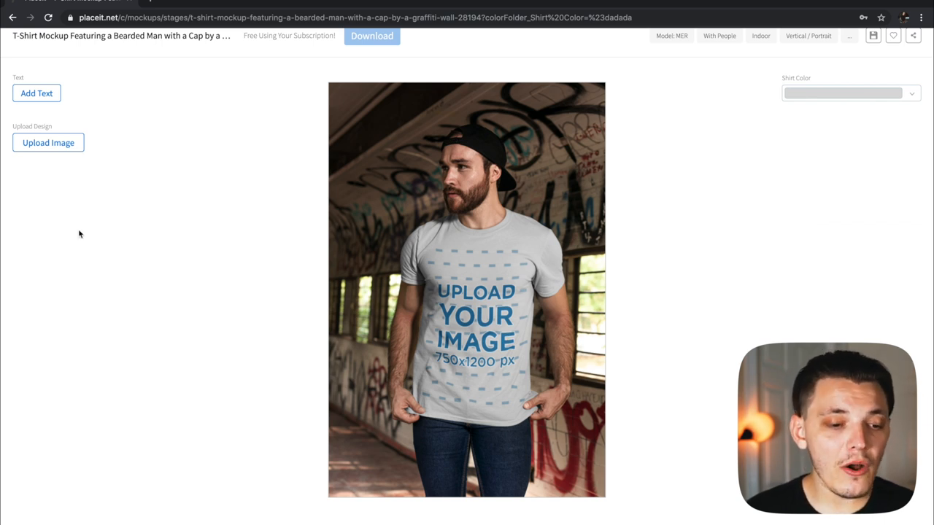
pyautogui.click(48, 143)
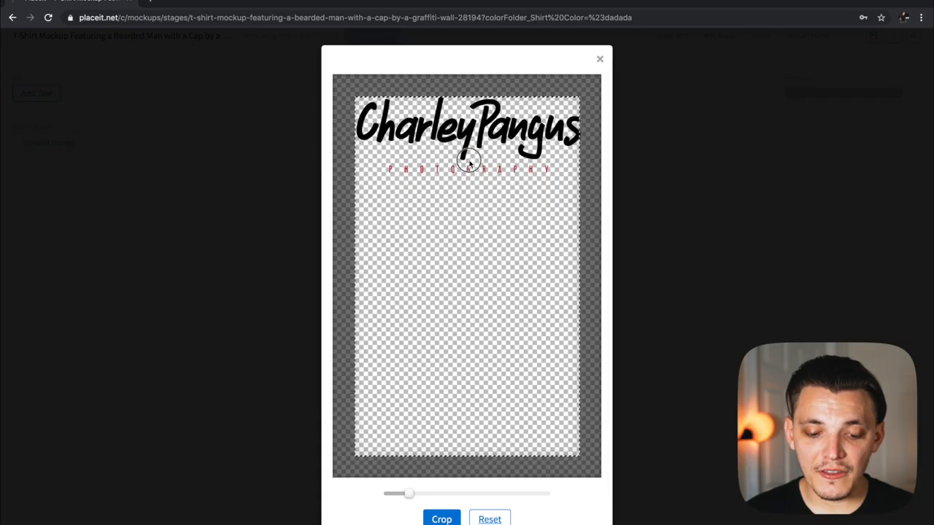
pyautogui.moveTo(409, 494); pyautogui.dragTo(404, 496)
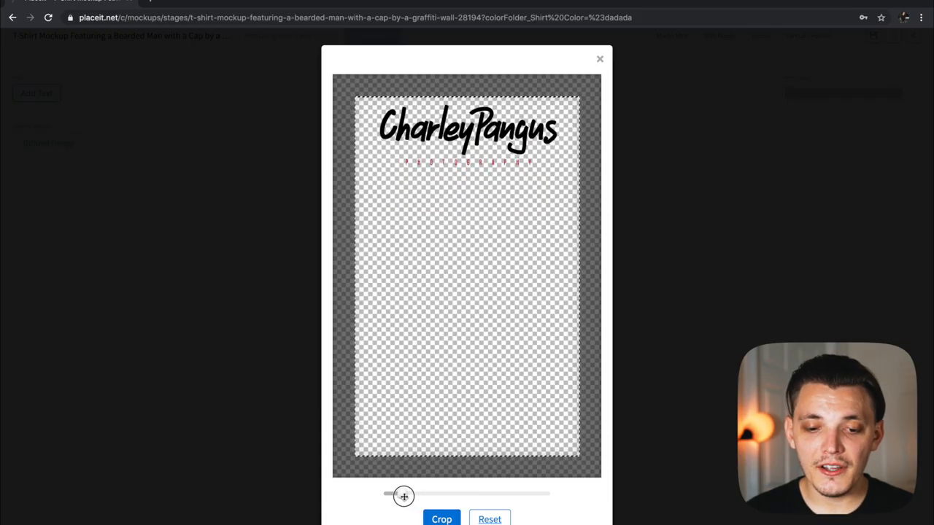
pyautogui.moveTo(403, 497); pyautogui.dragTo(400, 493)
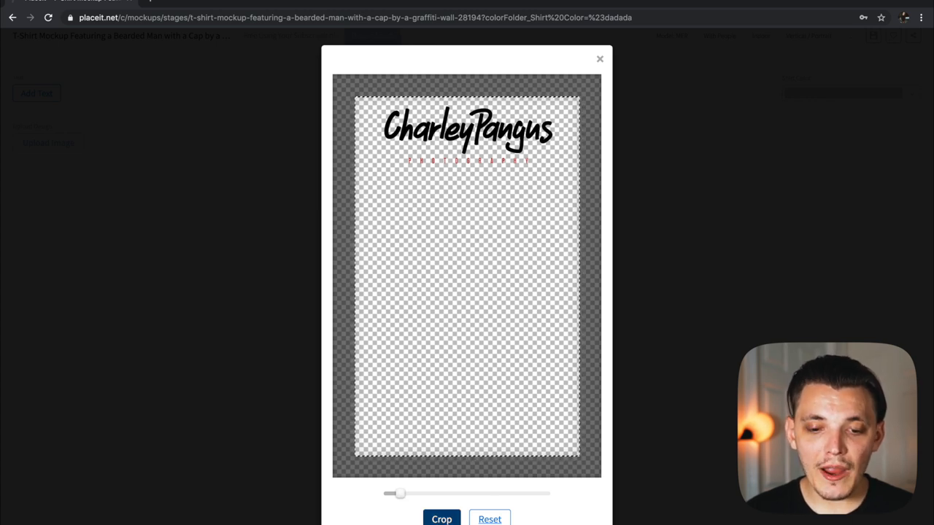
pyautogui.click(441, 519)
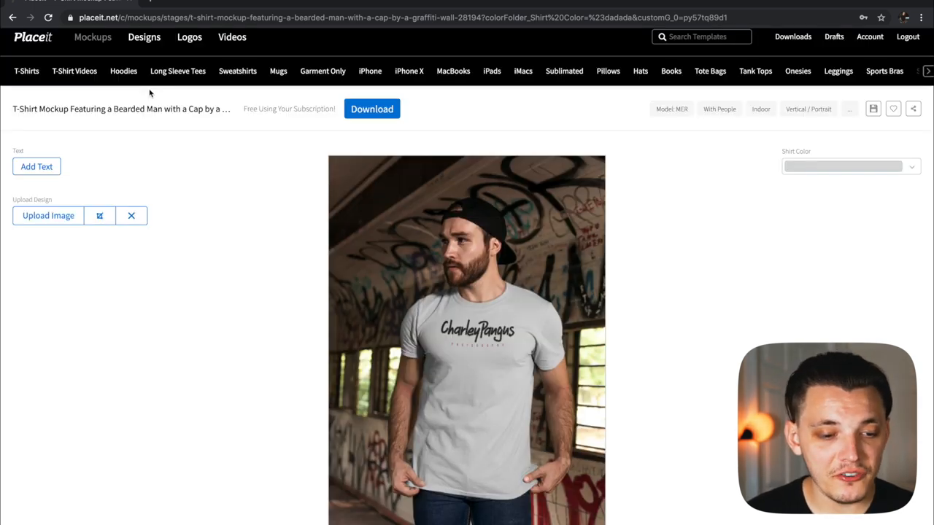
# Open the hoodie mockup of the bearded man standing by the truck.
pyautogui.click(123, 71)
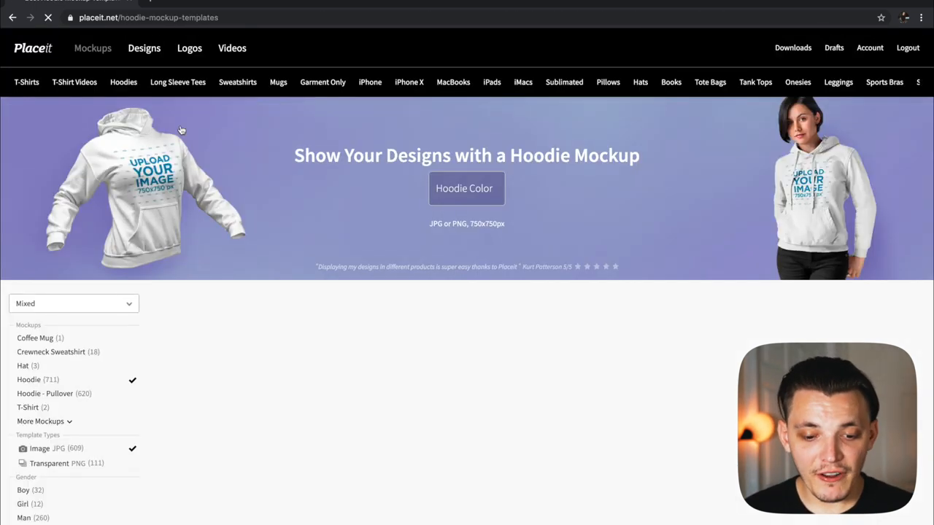
pyautogui.scroll(-3)
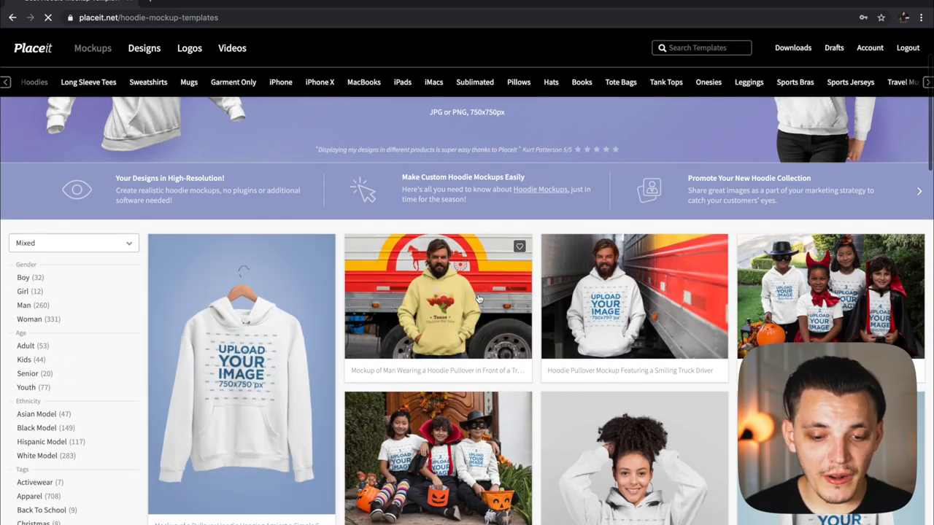
pyautogui.click(438, 295)
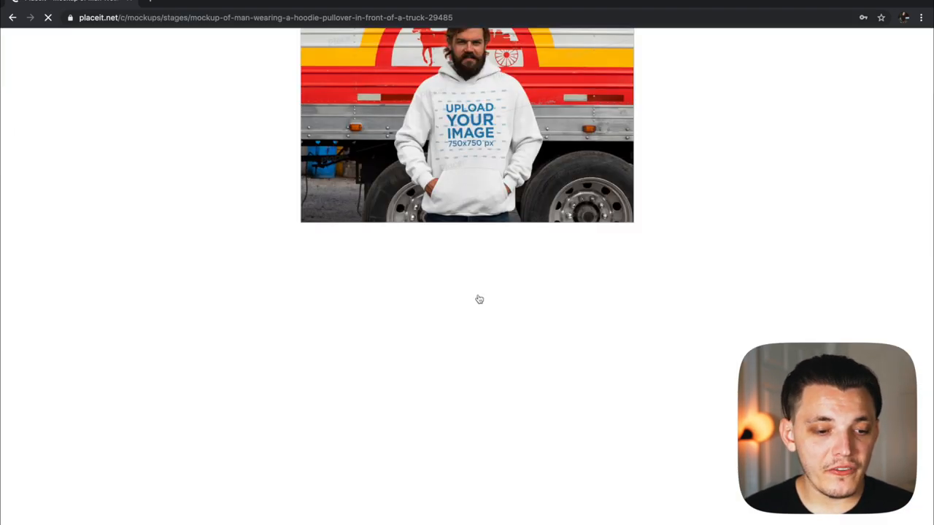
# Upload and crop charleypangus_testlogo.png onto the hoodie, and turn the hoodie yellow.
pyautogui.click(48, 169)
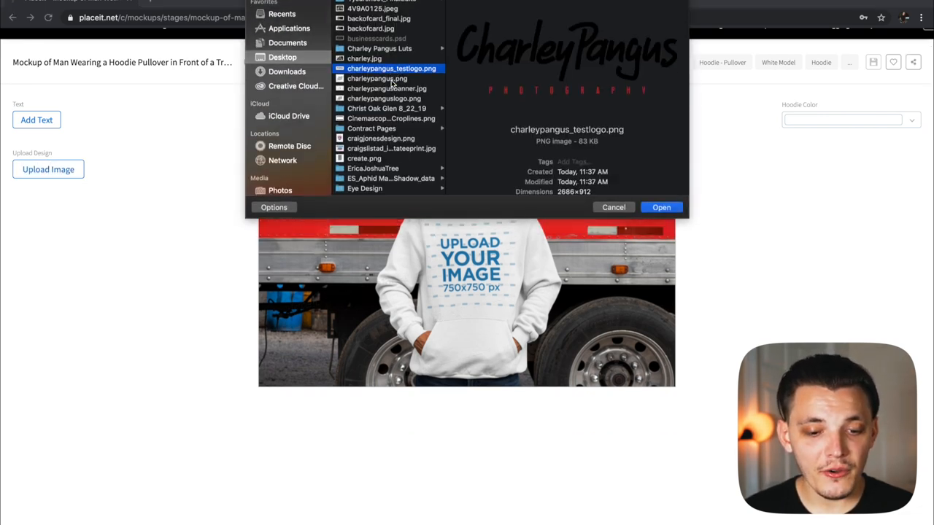
pyautogui.click(661, 208)
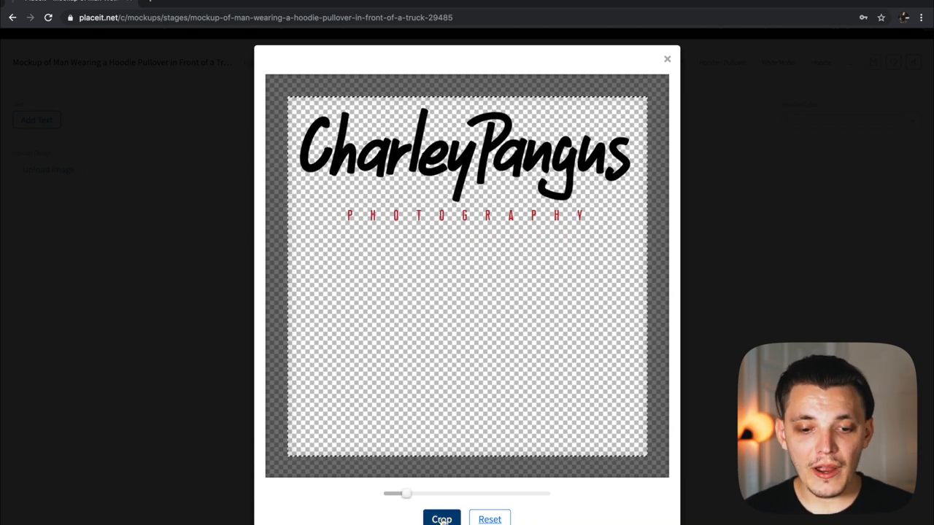
pyautogui.click(442, 518)
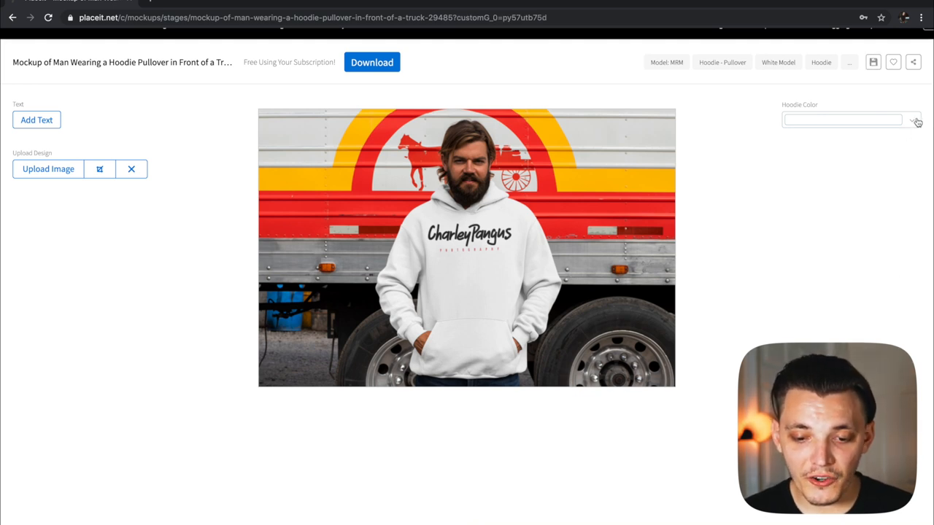
pyautogui.click(912, 120)
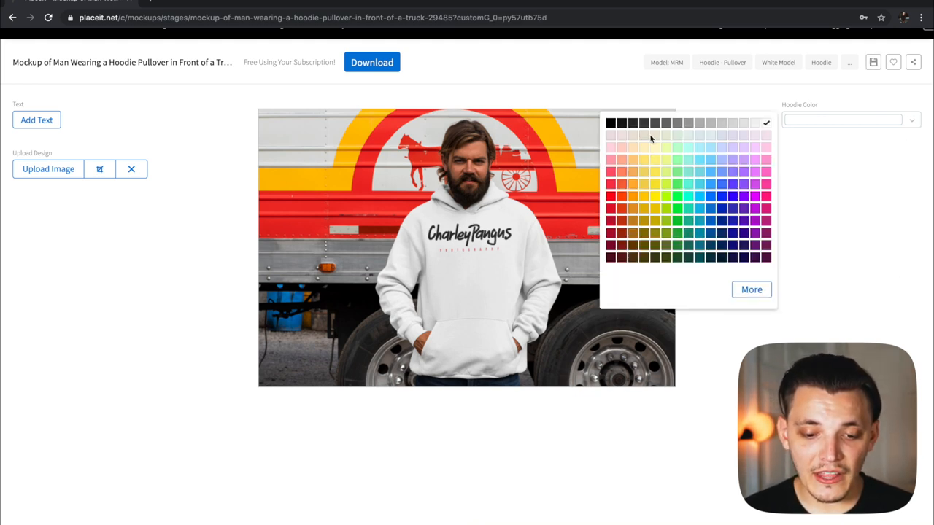
pyautogui.click(655, 147)
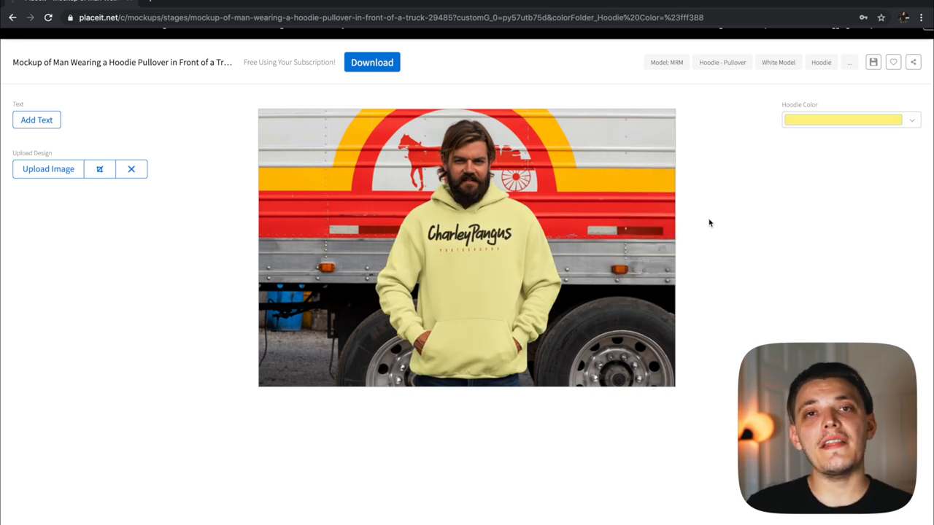